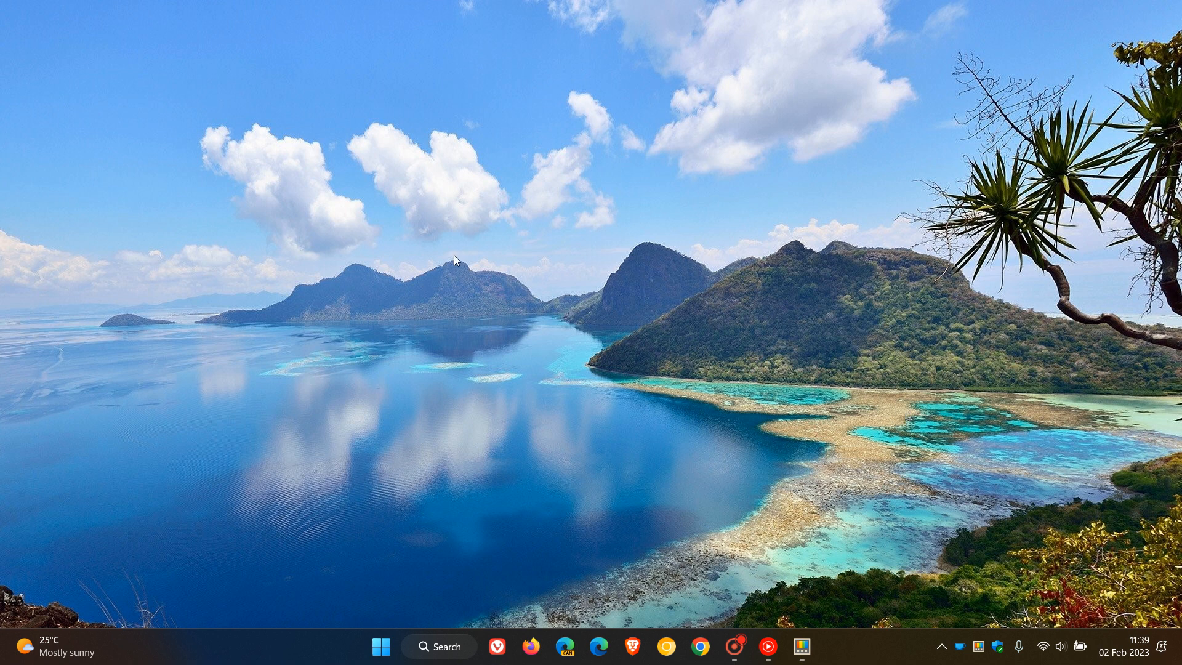
mouse_move(886, 381)
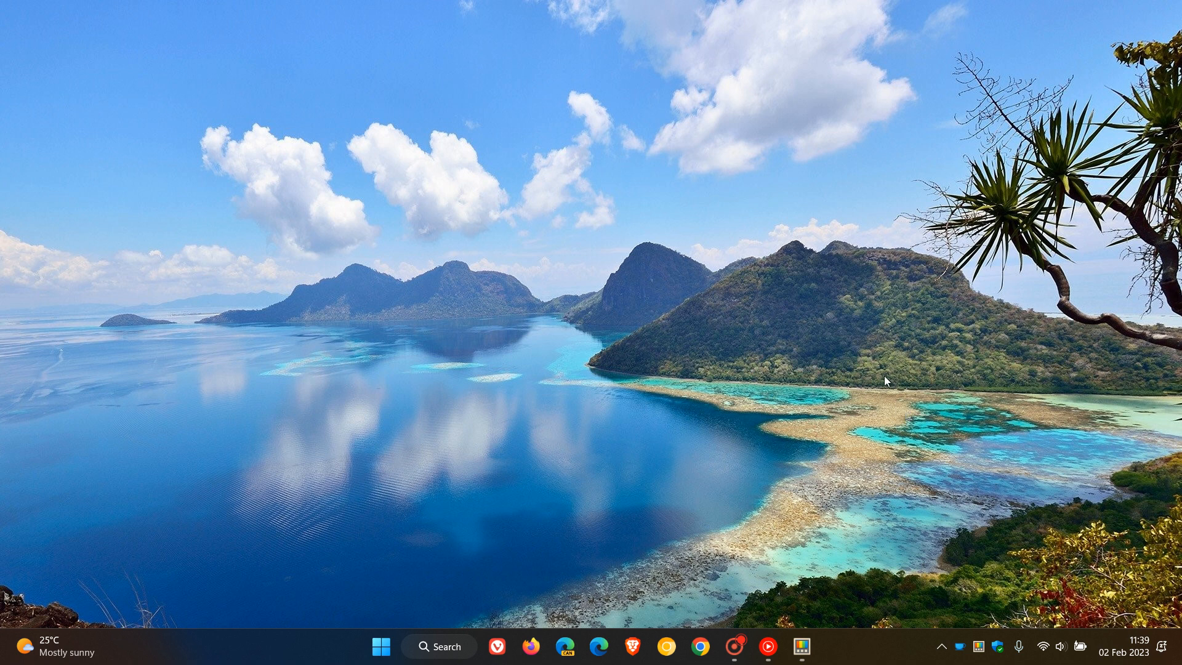
mouse_move(803, 597)
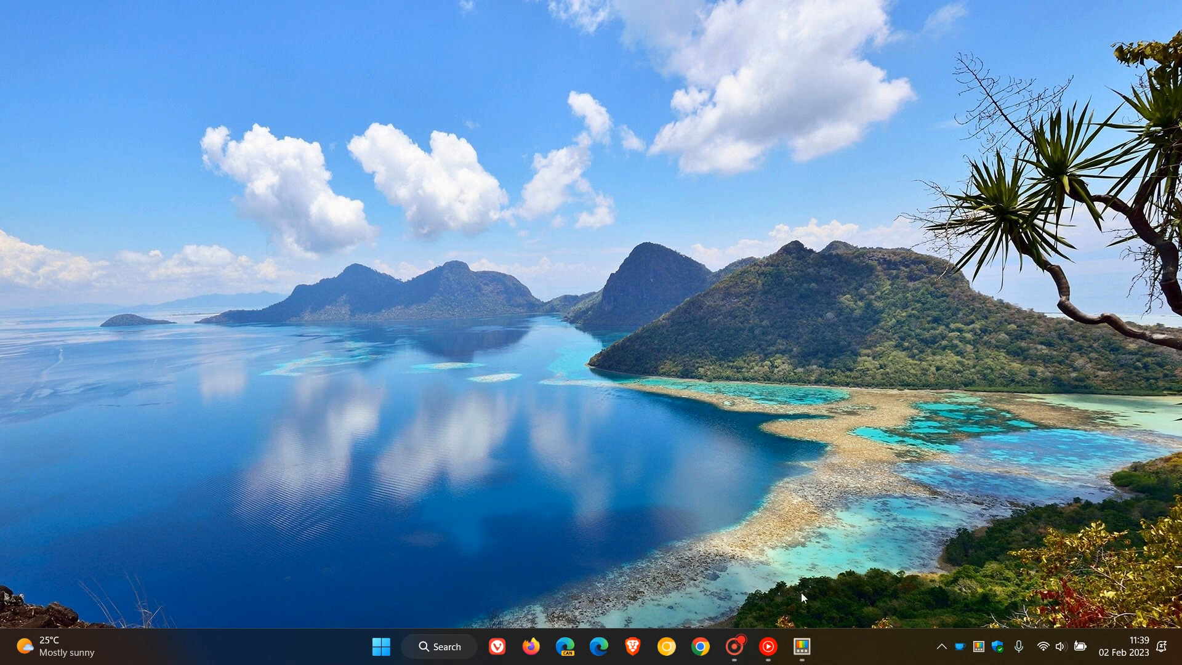
Open PowerToys Settings on the General page showing v0.67.0 is up to date.
click(802, 646)
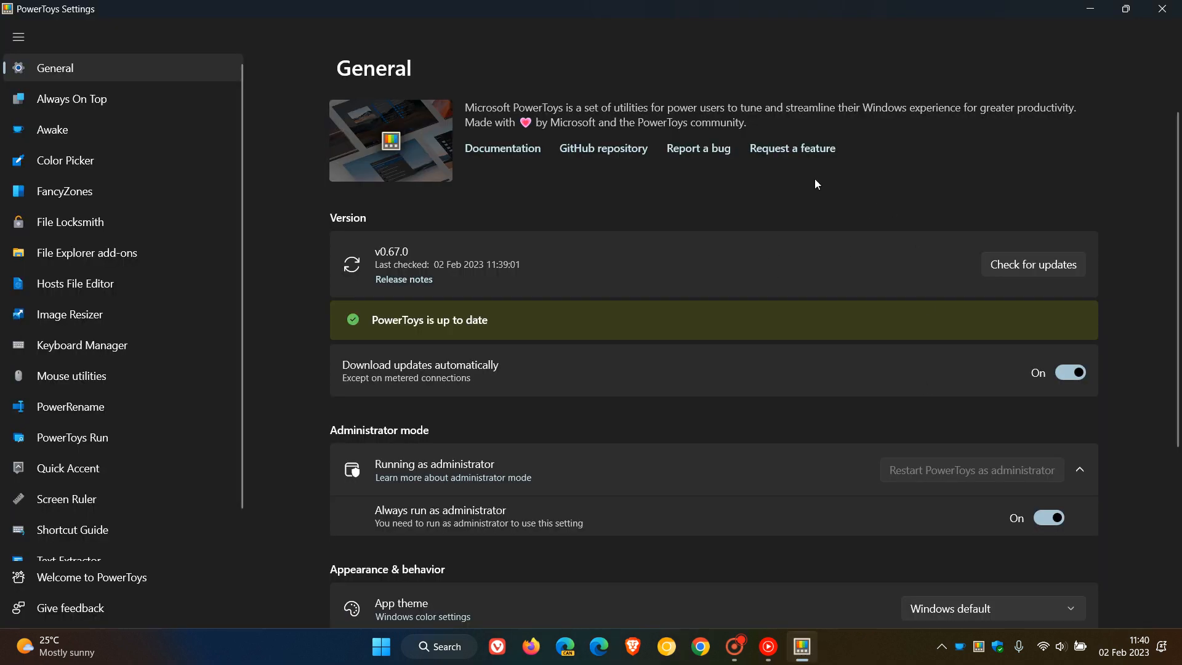
mouse_move(918, 209)
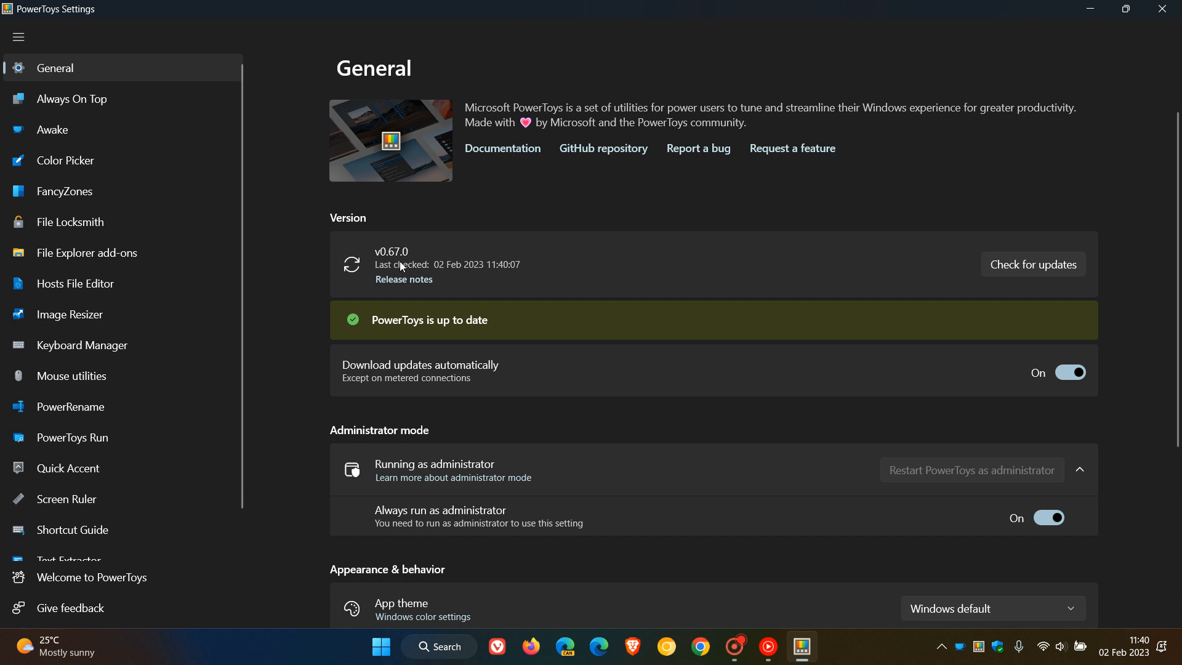
mouse_move(835, 188)
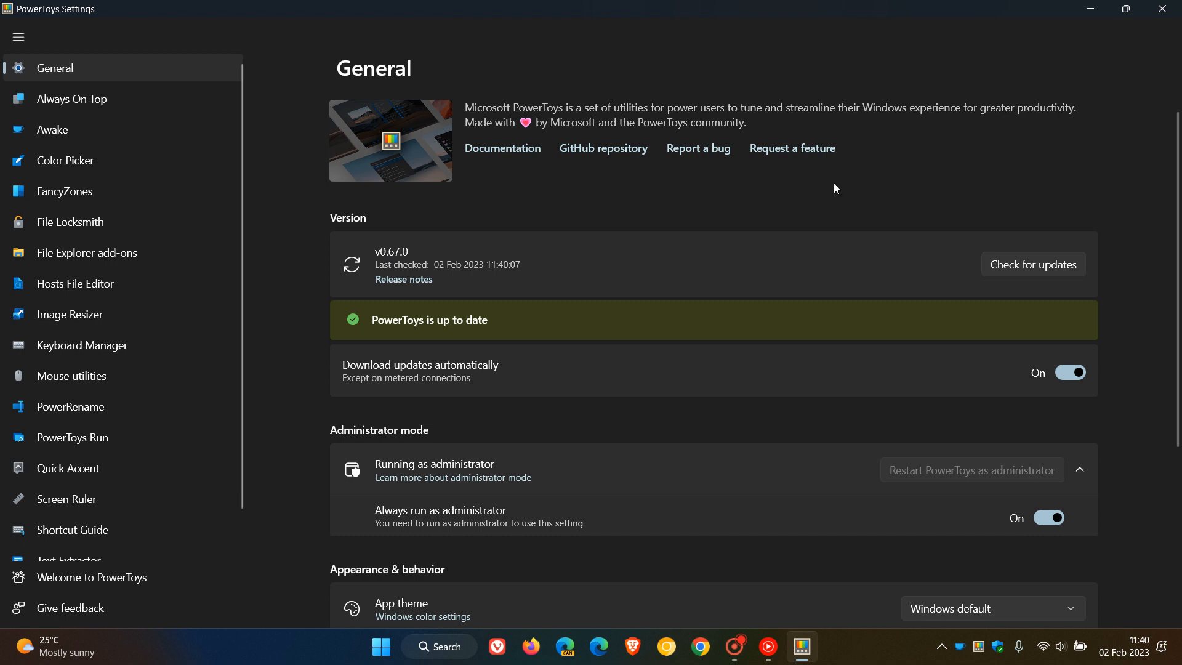
mouse_move(157, 241)
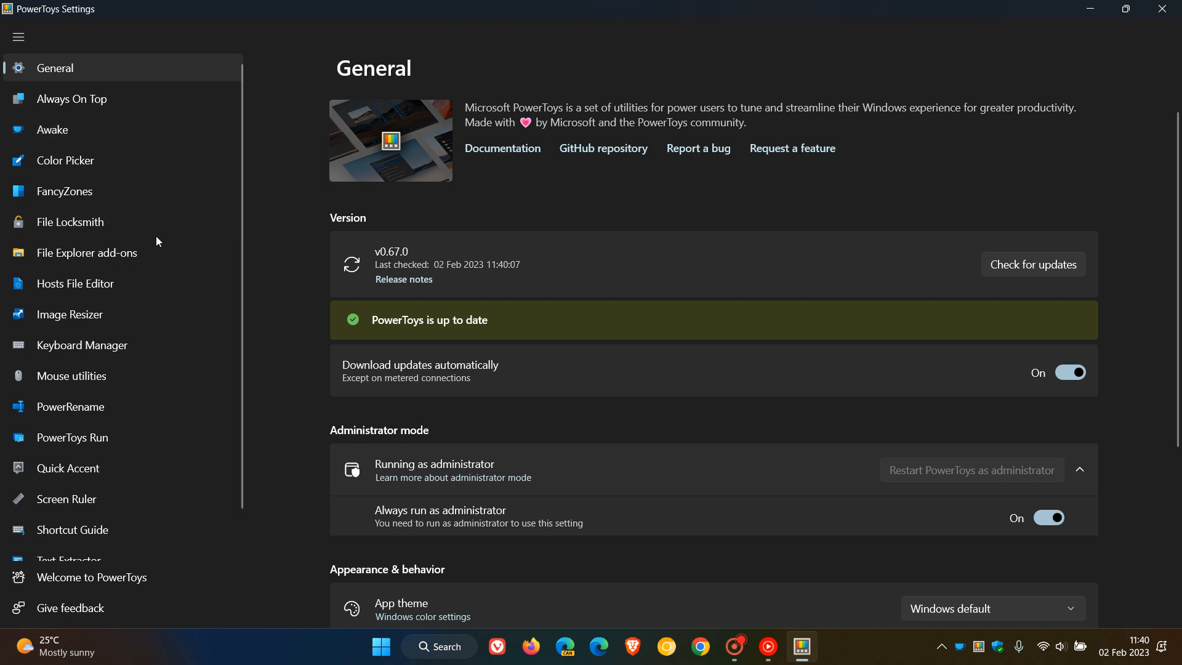
mouse_move(120, 99)
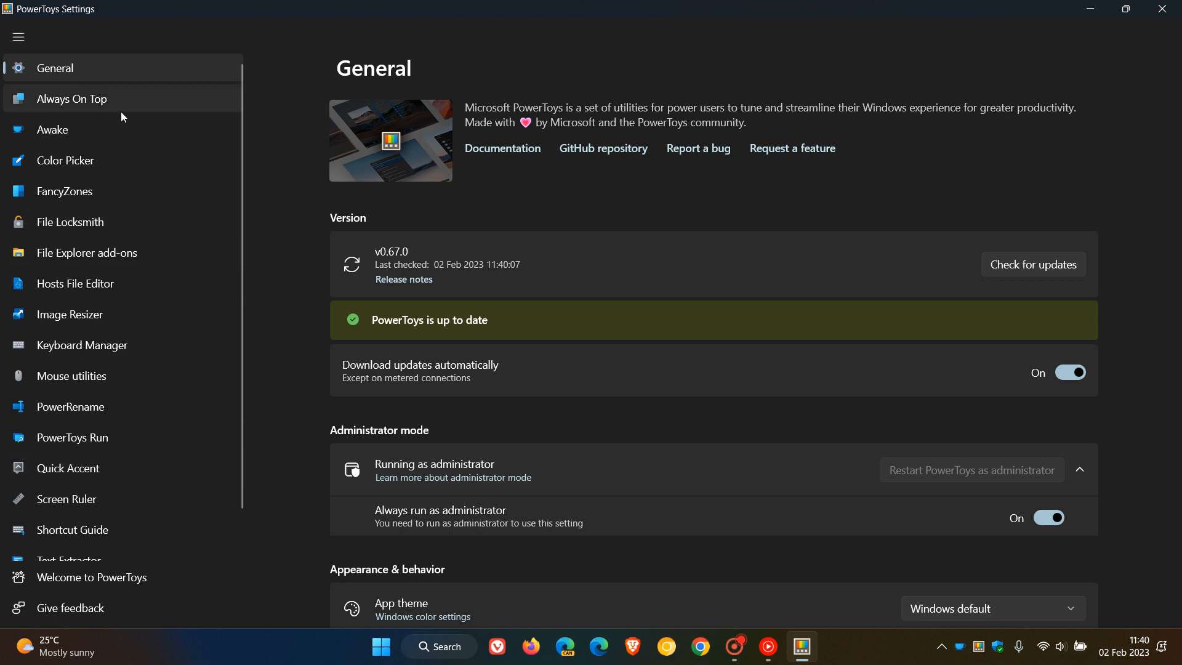
mouse_move(155, 253)
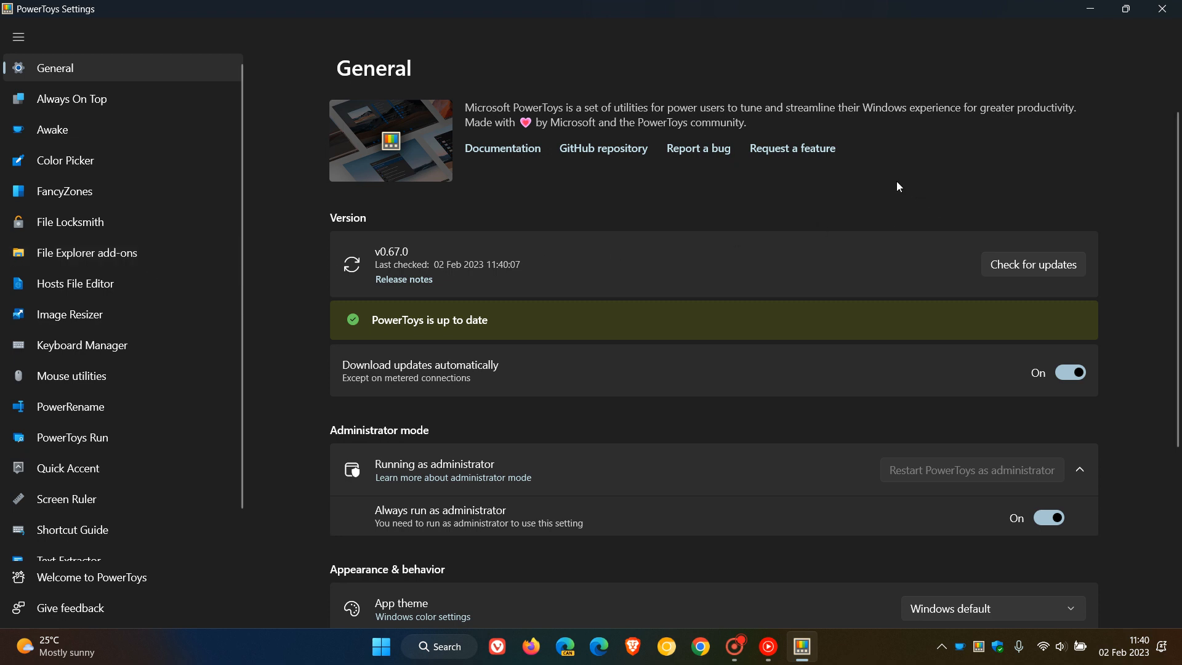
mouse_move(400, 251)
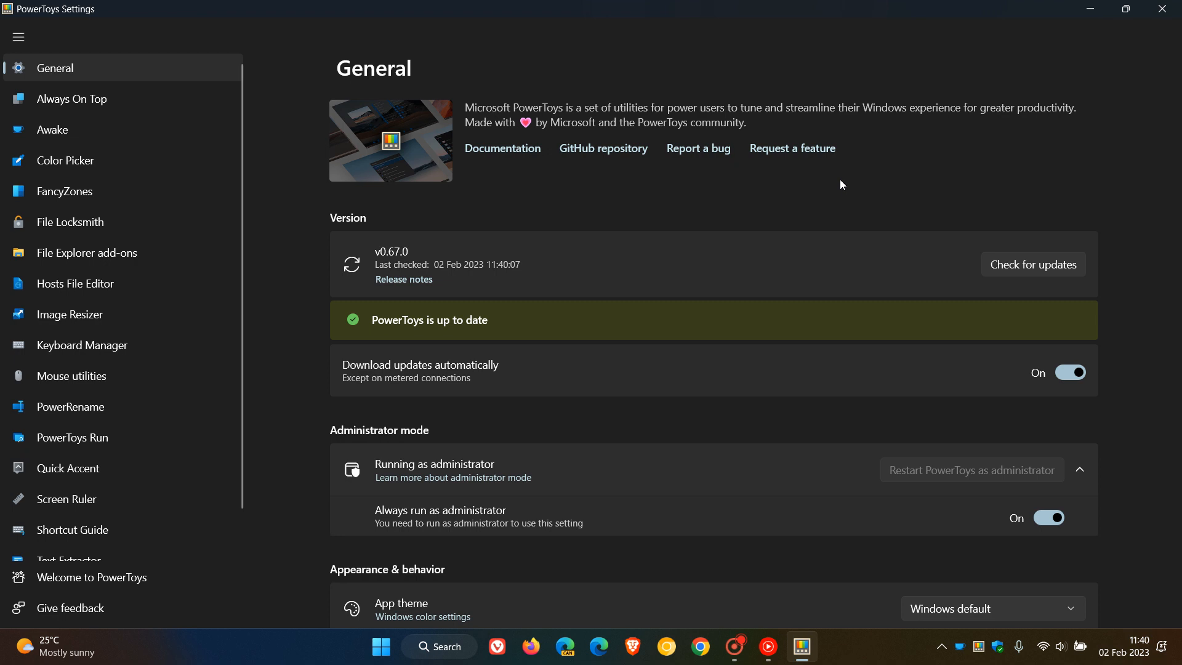
mouse_move(463, 246)
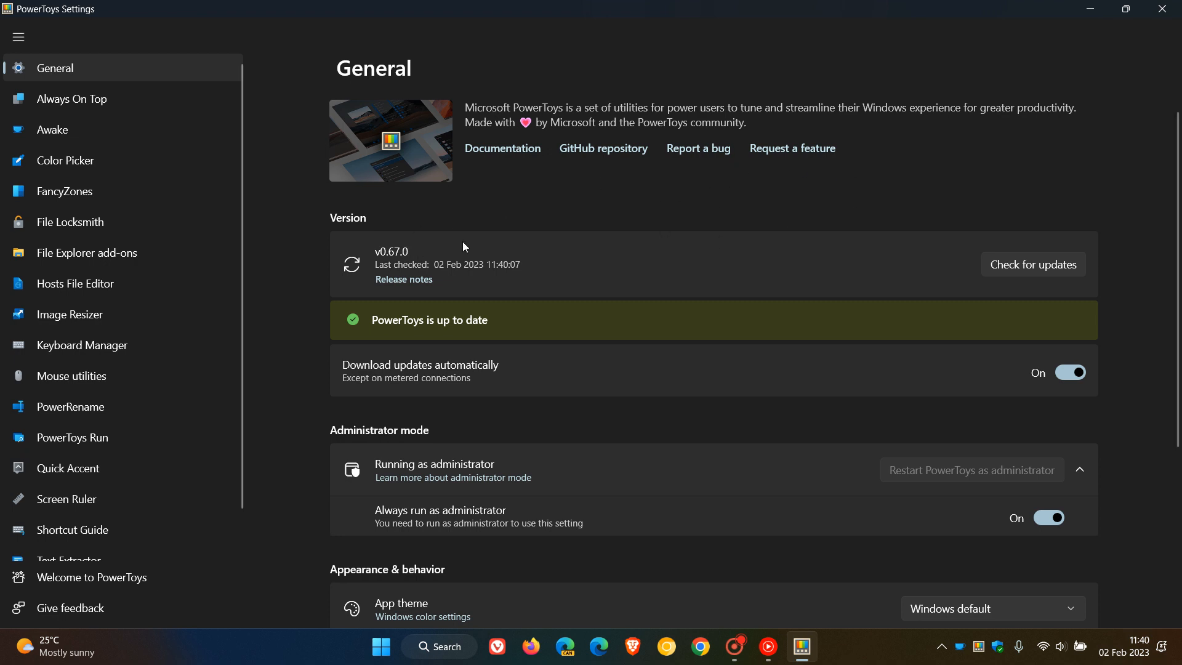
mouse_move(866, 194)
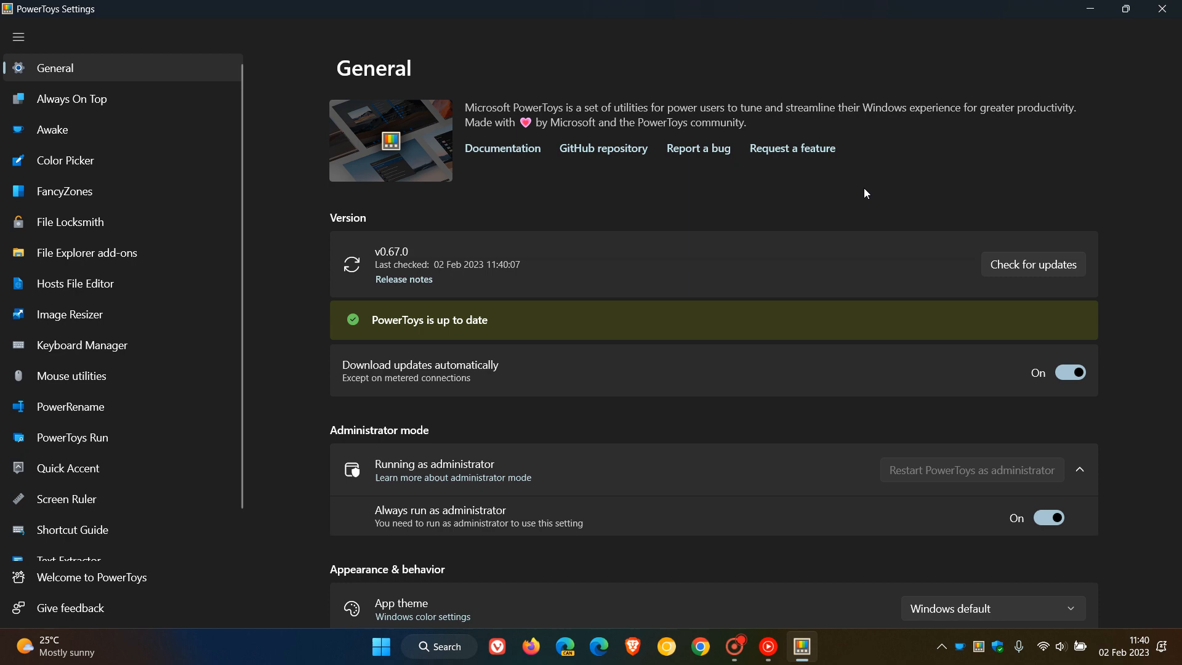
mouse_move(1091, 11)
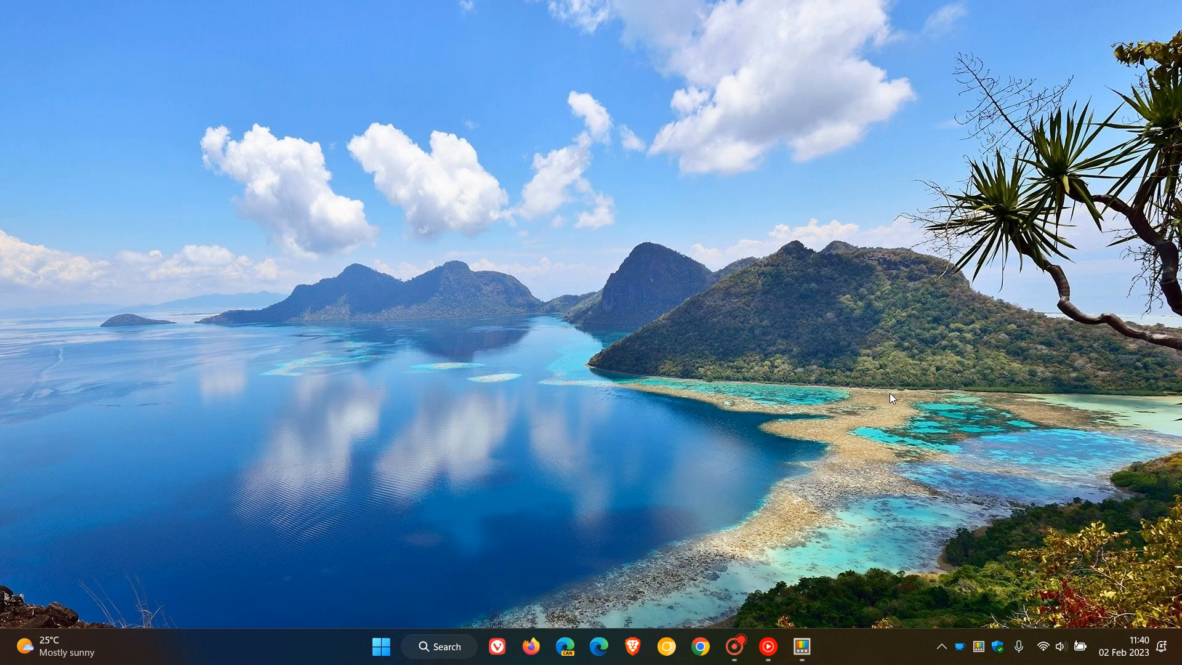
mouse_move(1086, 549)
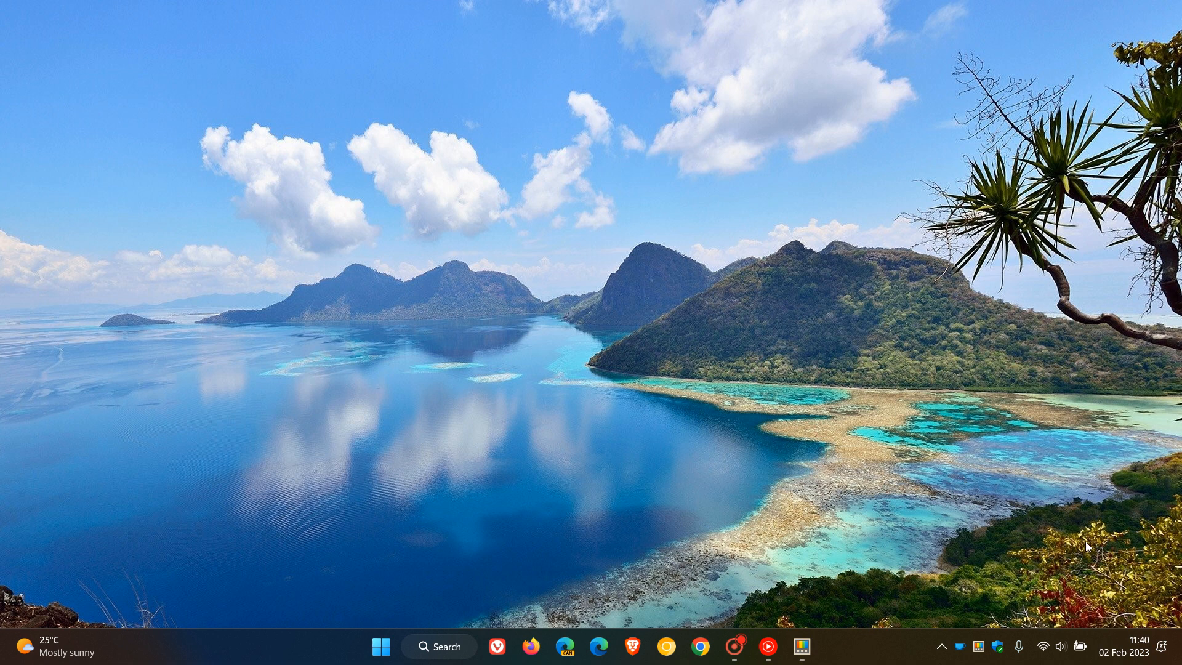
Open the Windows Quick Settings panel from the taskbar network/volume area.
click(1059, 647)
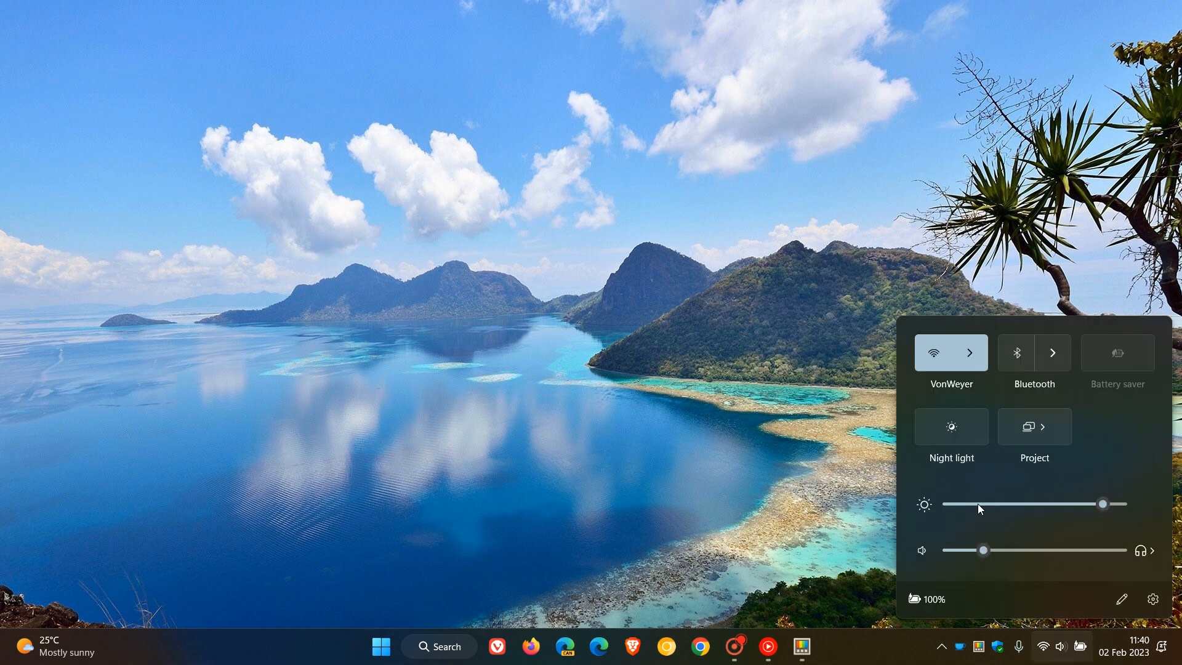
mouse_move(1095, 459)
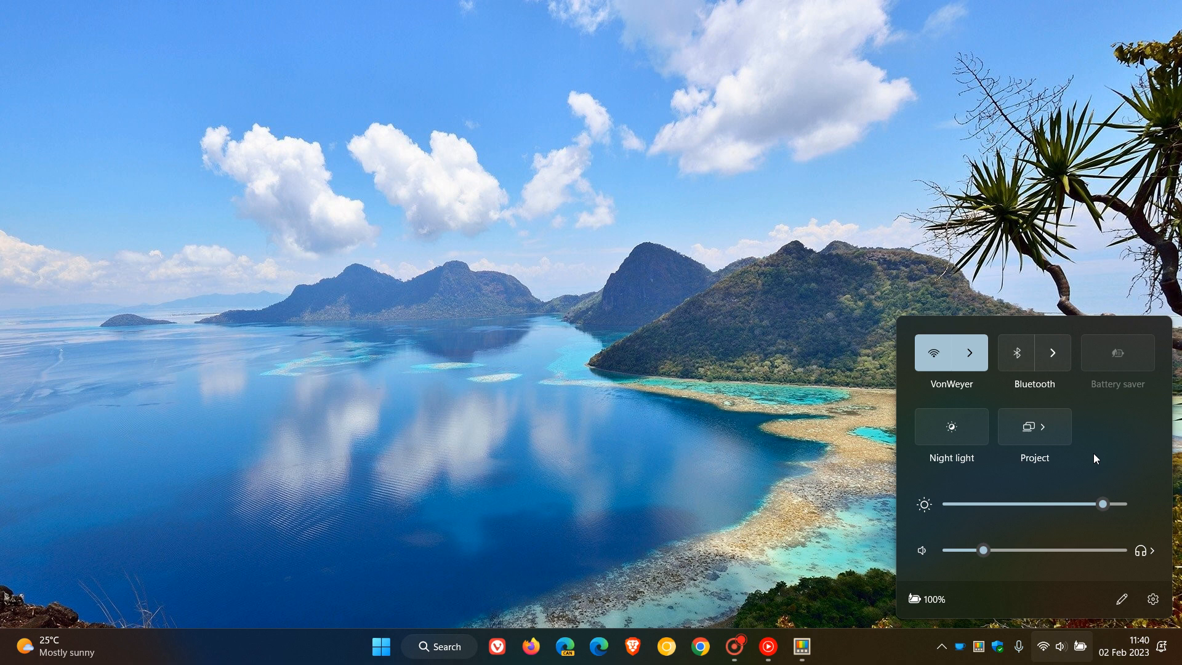
mouse_move(981, 647)
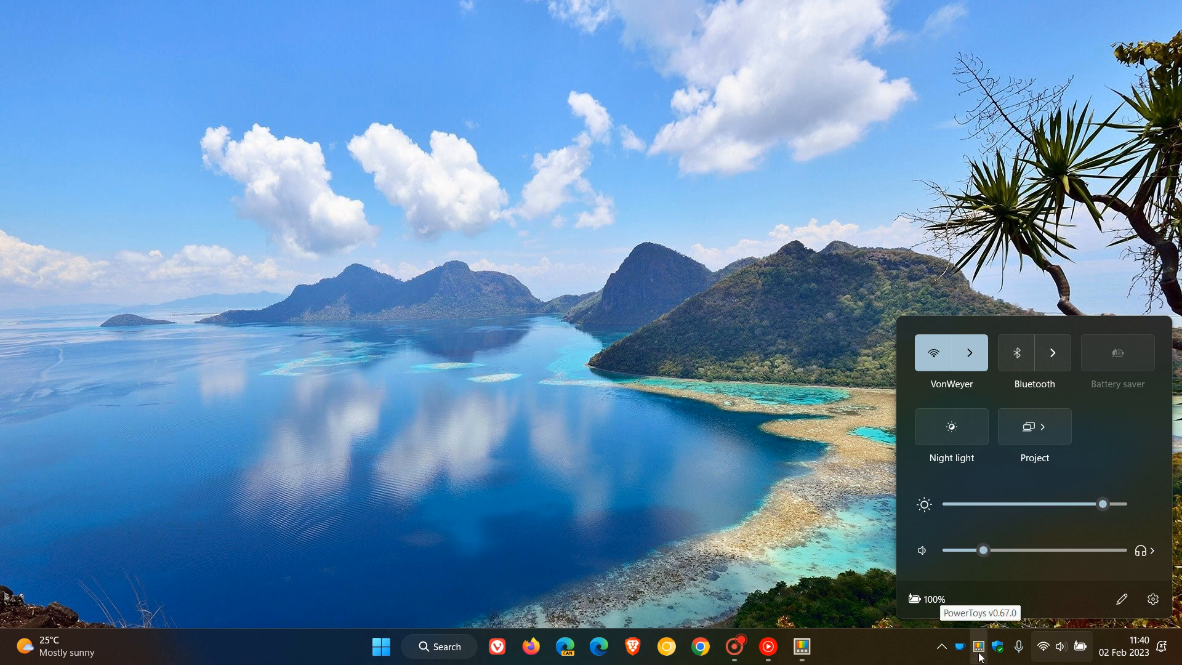
Open the PowerToys tray flyout listing Color Picker, FancyZones Editor and Screen Ruler.
click(980, 647)
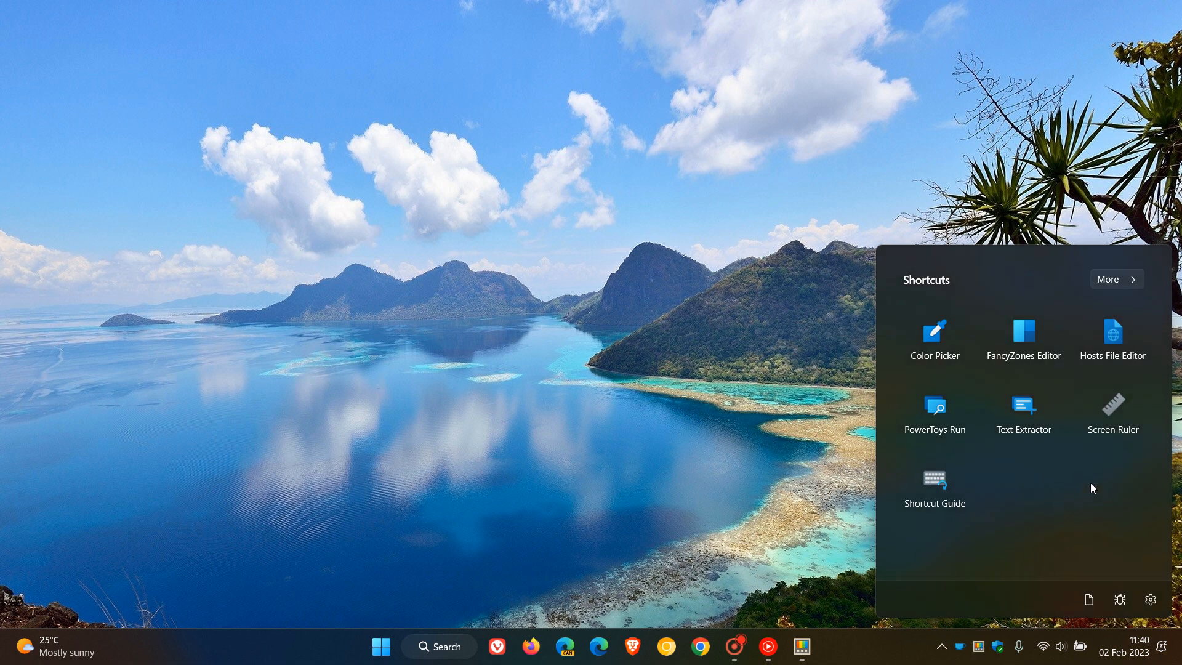
mouse_move(1094, 467)
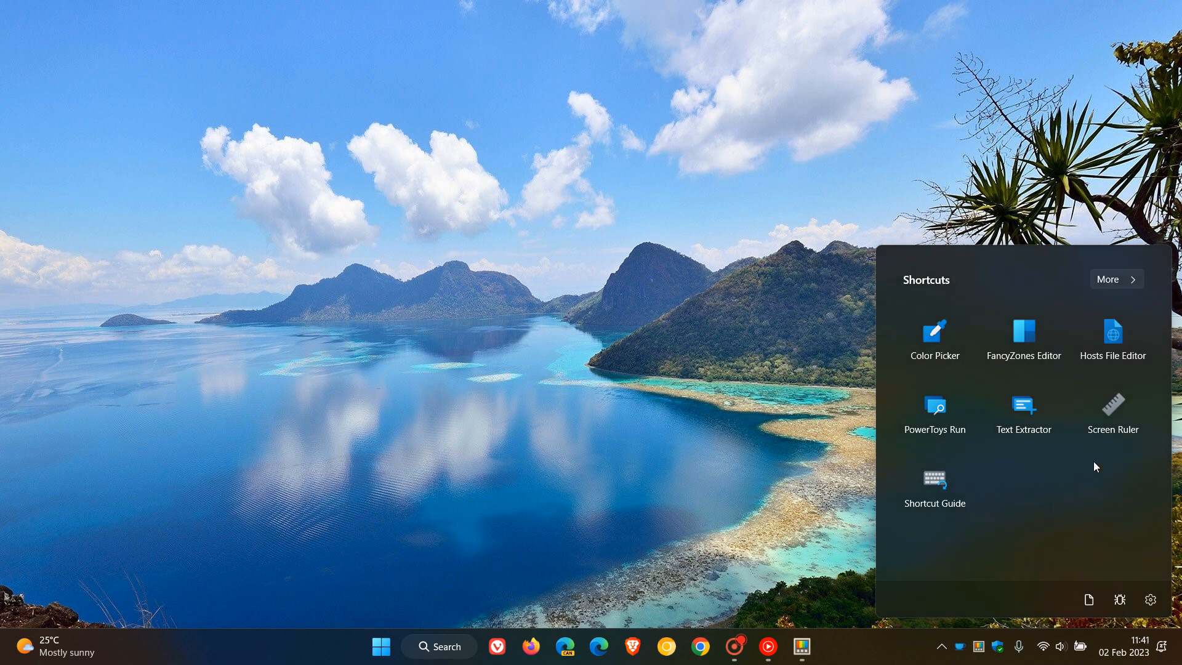
mouse_move(1053, 493)
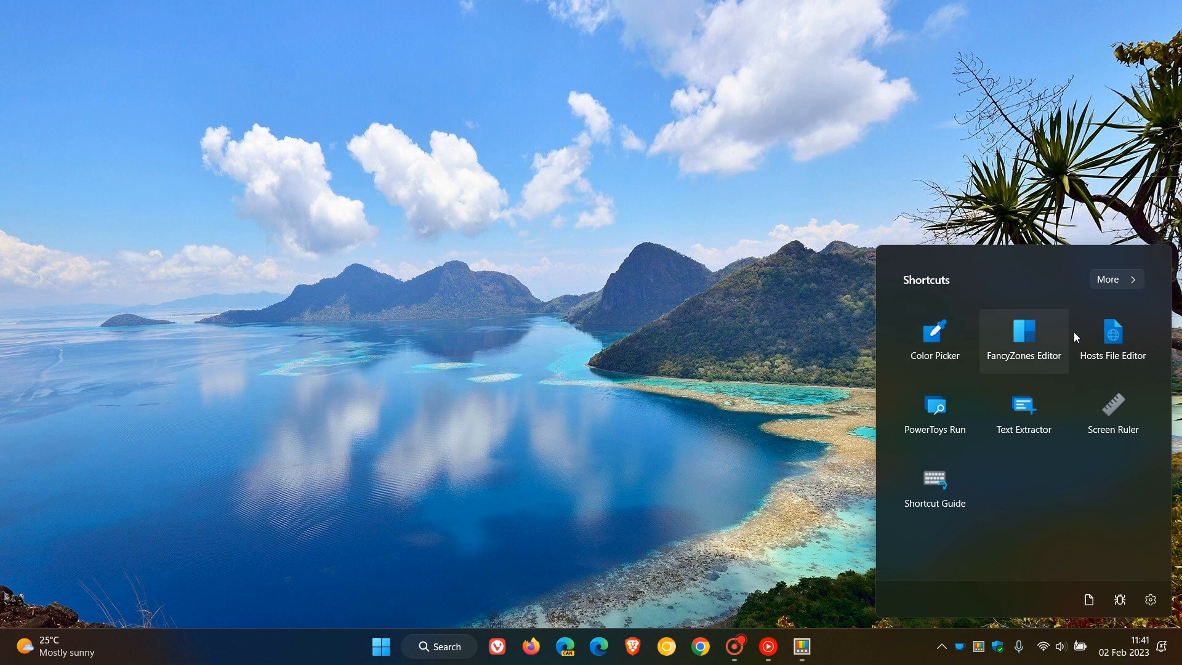
mouse_move(1066, 475)
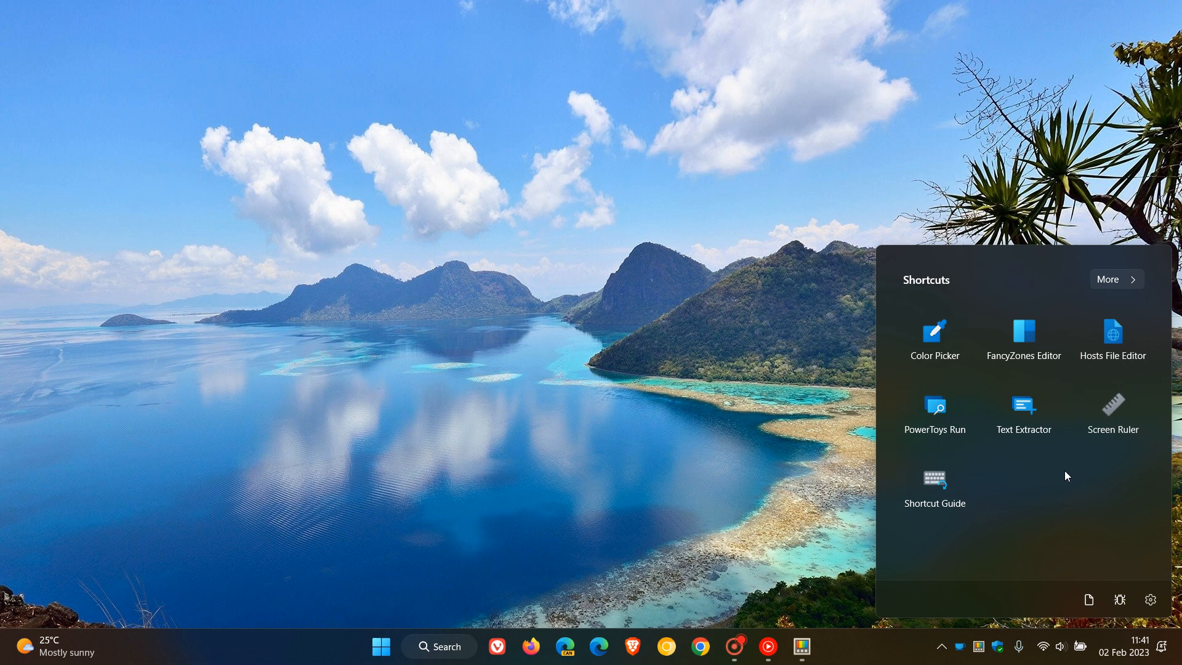
mouse_move(1054, 512)
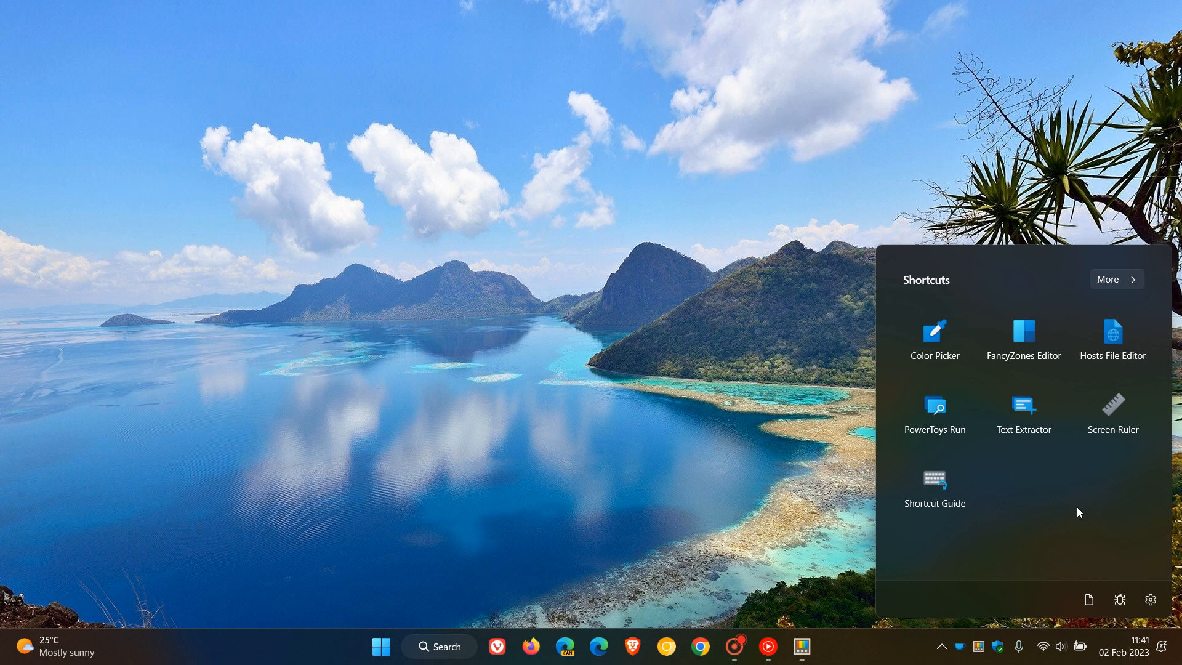
mouse_move(1112, 411)
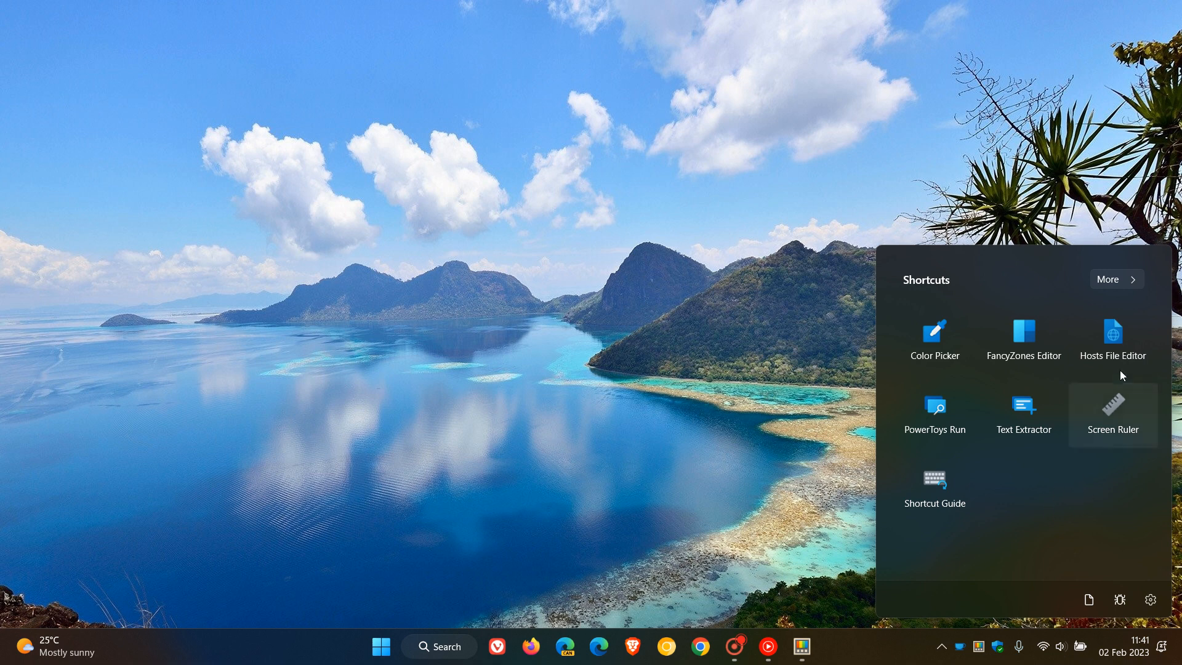
In All apps, toggle Always On Top off and on, turn Color Picker off.
click(1116, 279)
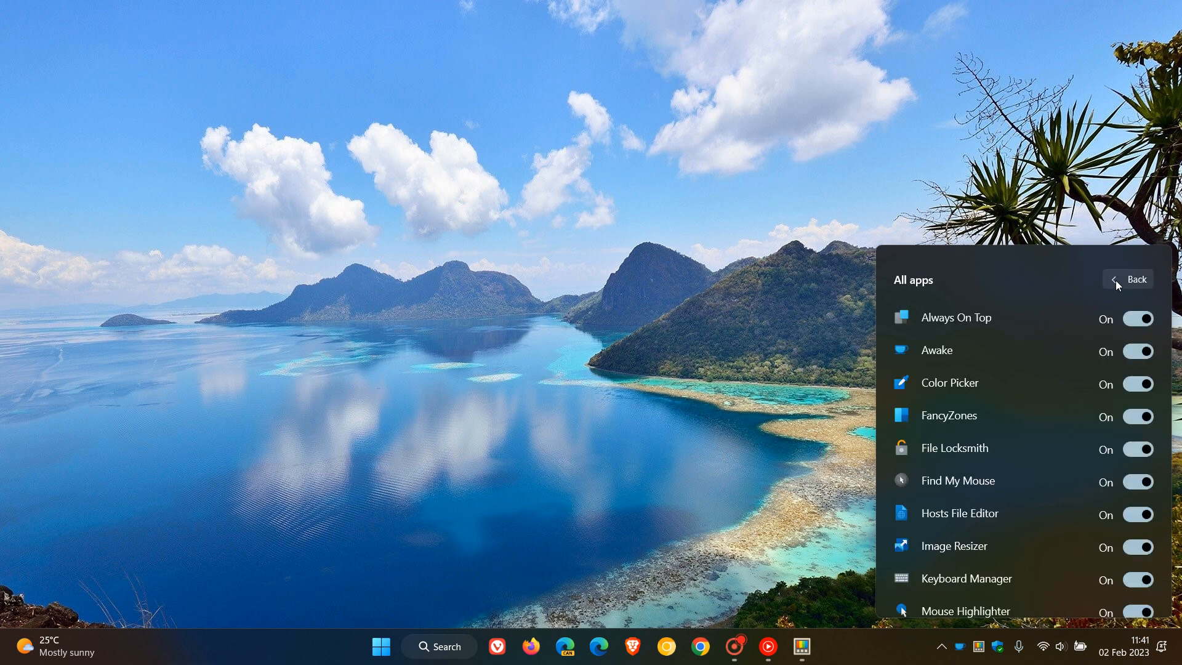
click(1136, 318)
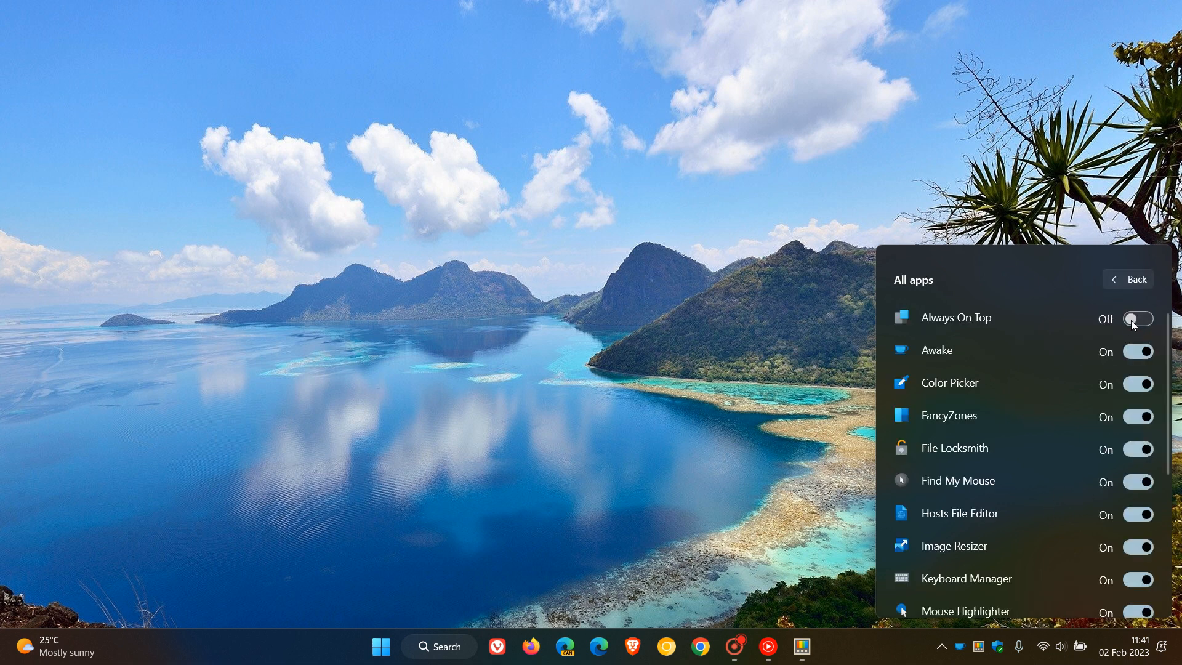
click(1137, 383)
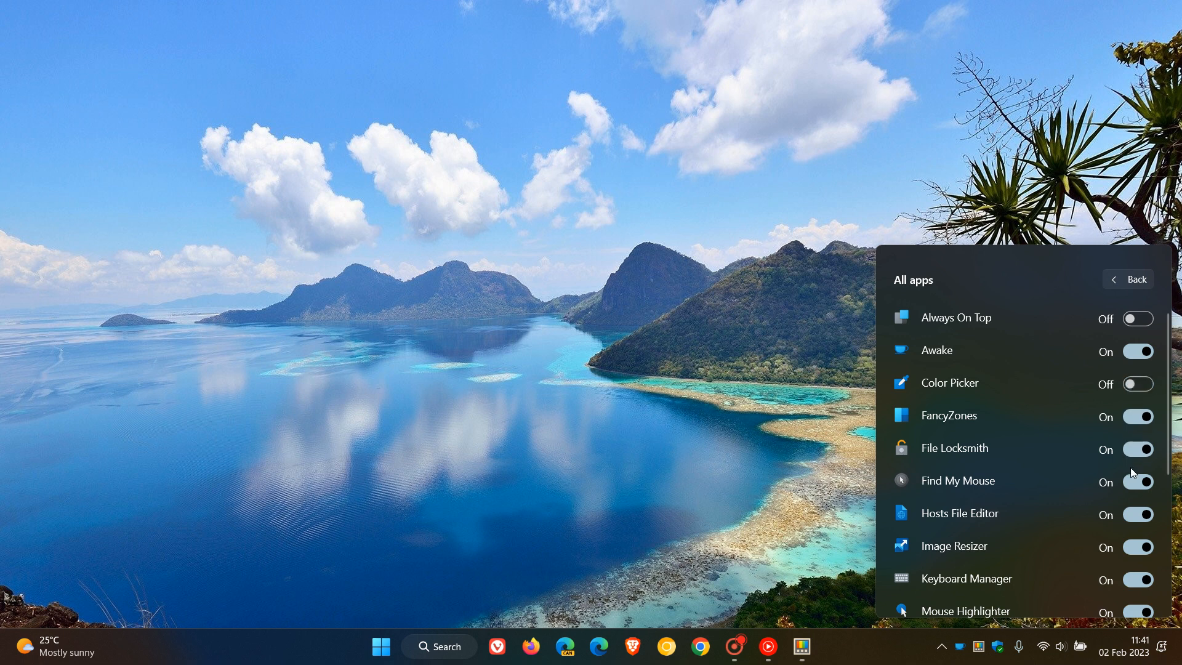
click(1137, 480)
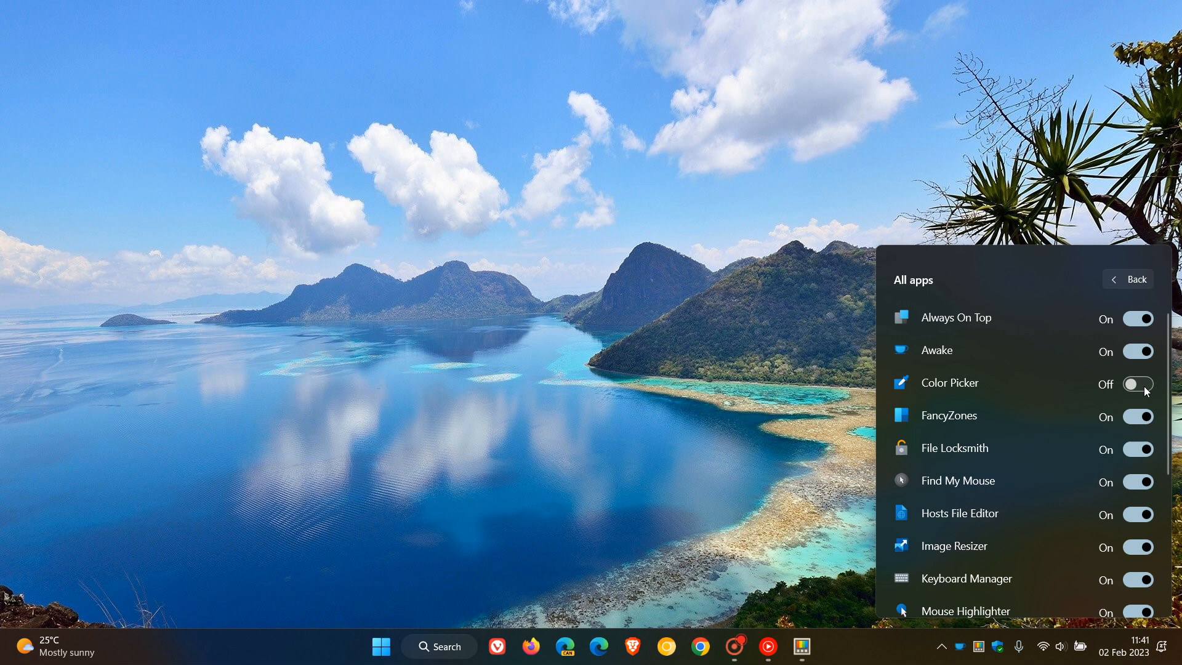
scroll(down, 3)
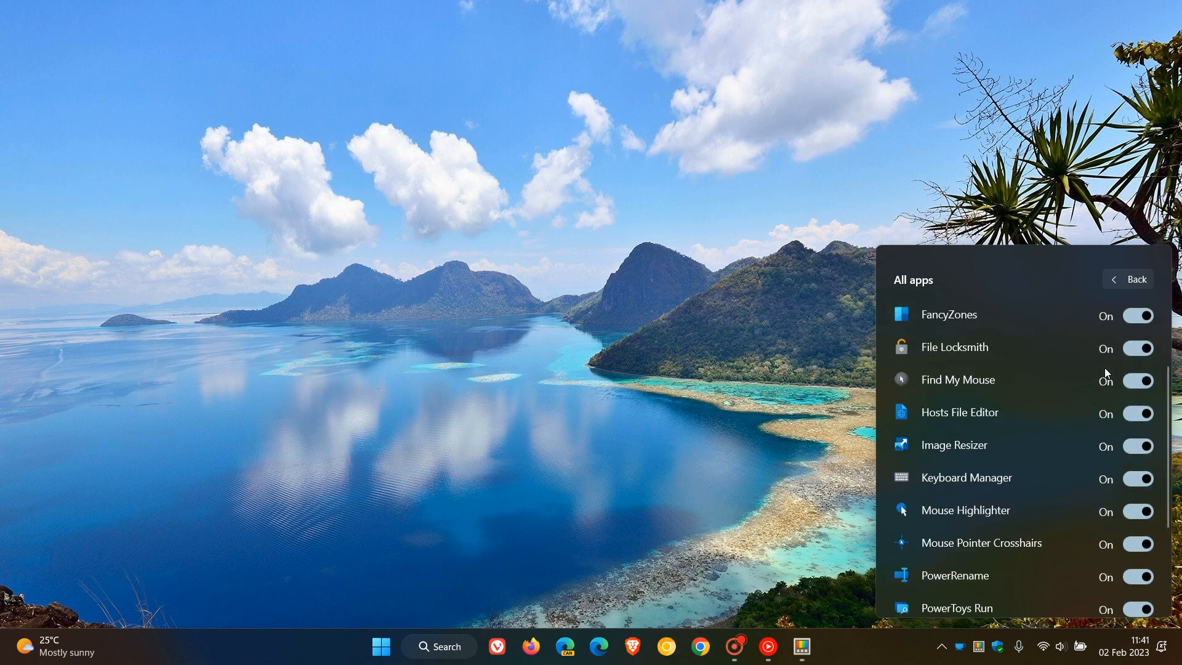
Return the PowerToys flyout to its Shortcuts grid view.
click(1135, 279)
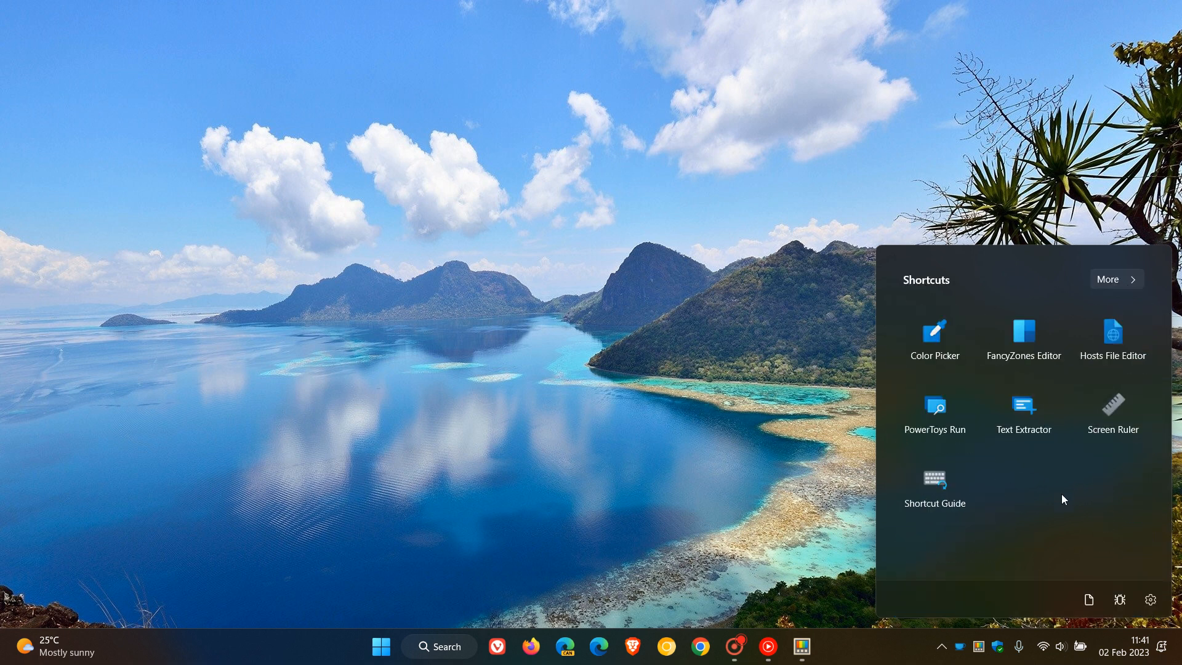
mouse_move(1077, 511)
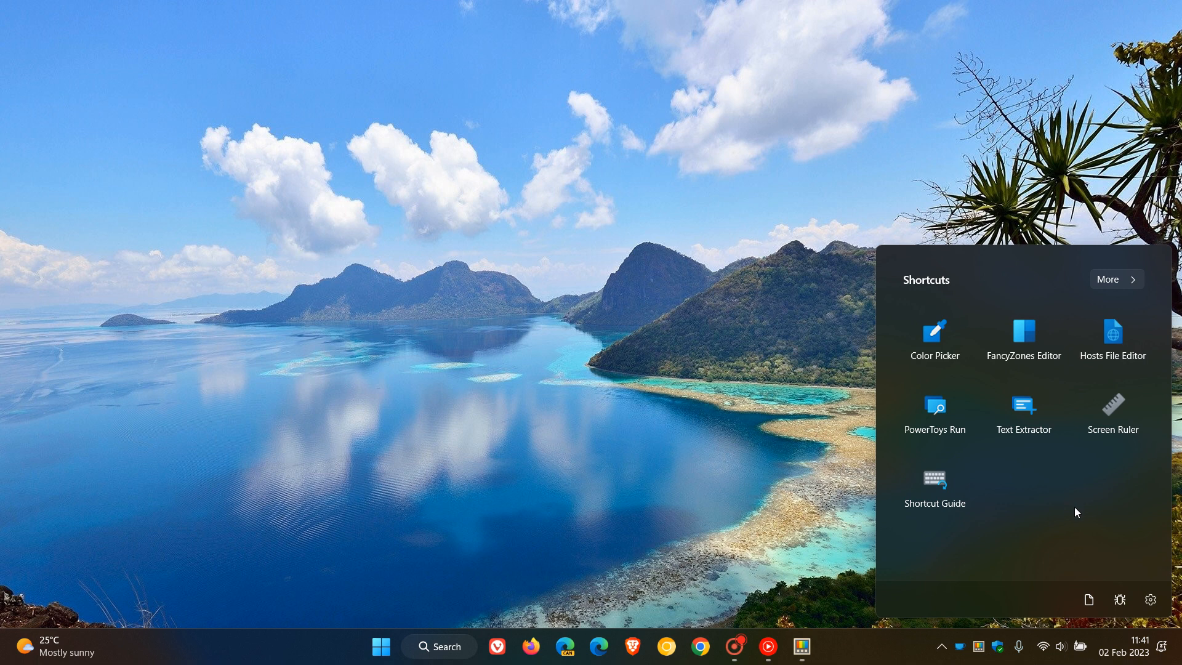
mouse_move(1089, 599)
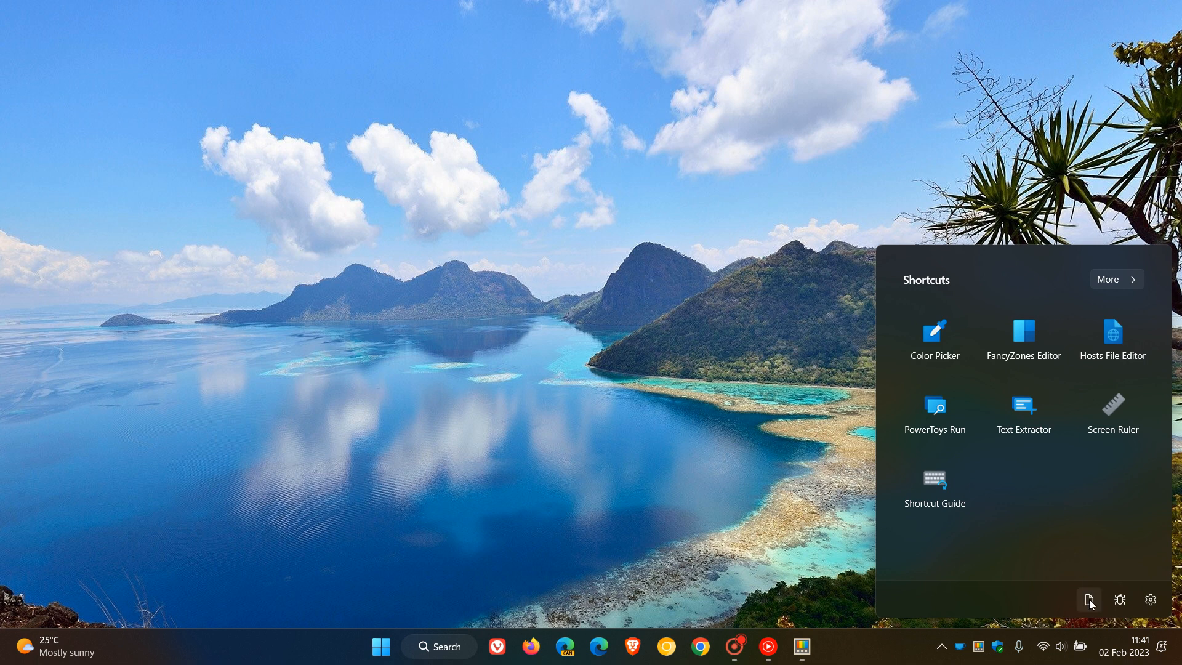
mouse_move(1089, 599)
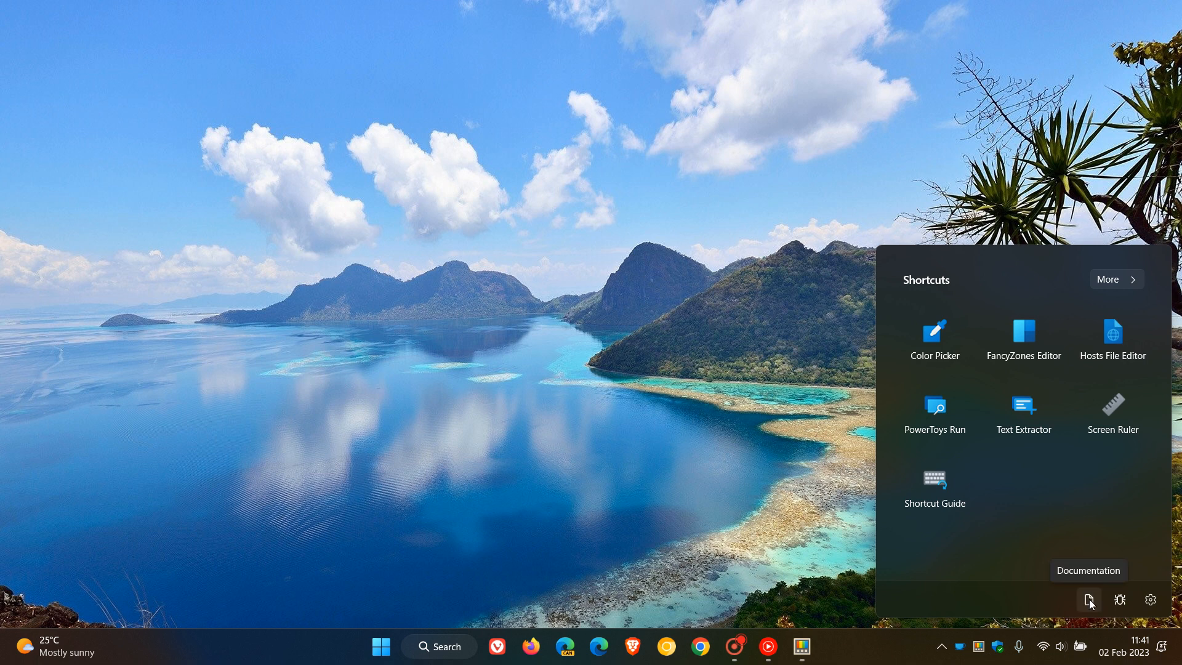
mouse_move(1119, 599)
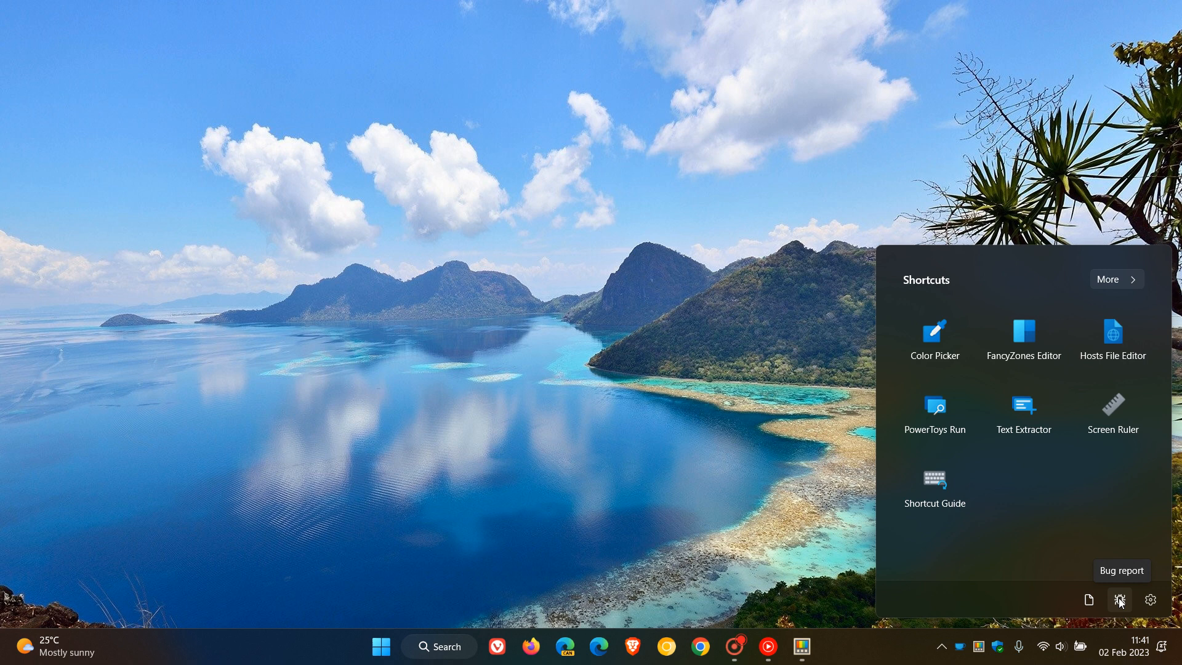
mouse_move(1150, 599)
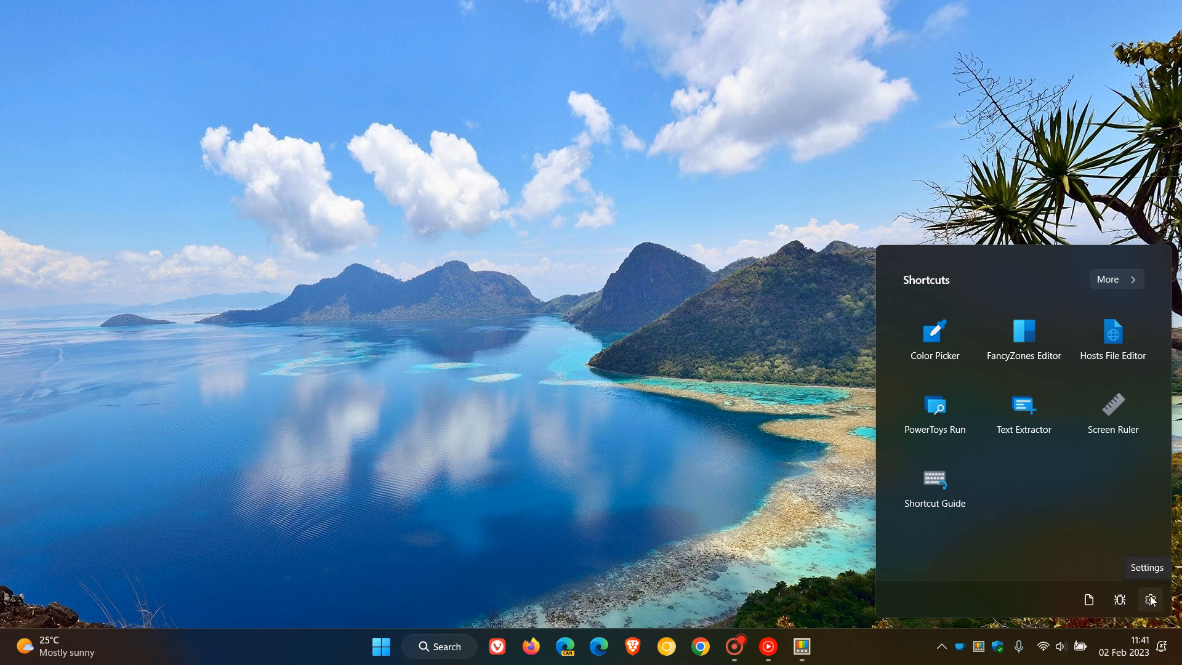
Open PowerToys Settings on General from the flyout's Settings gear.
click(1151, 600)
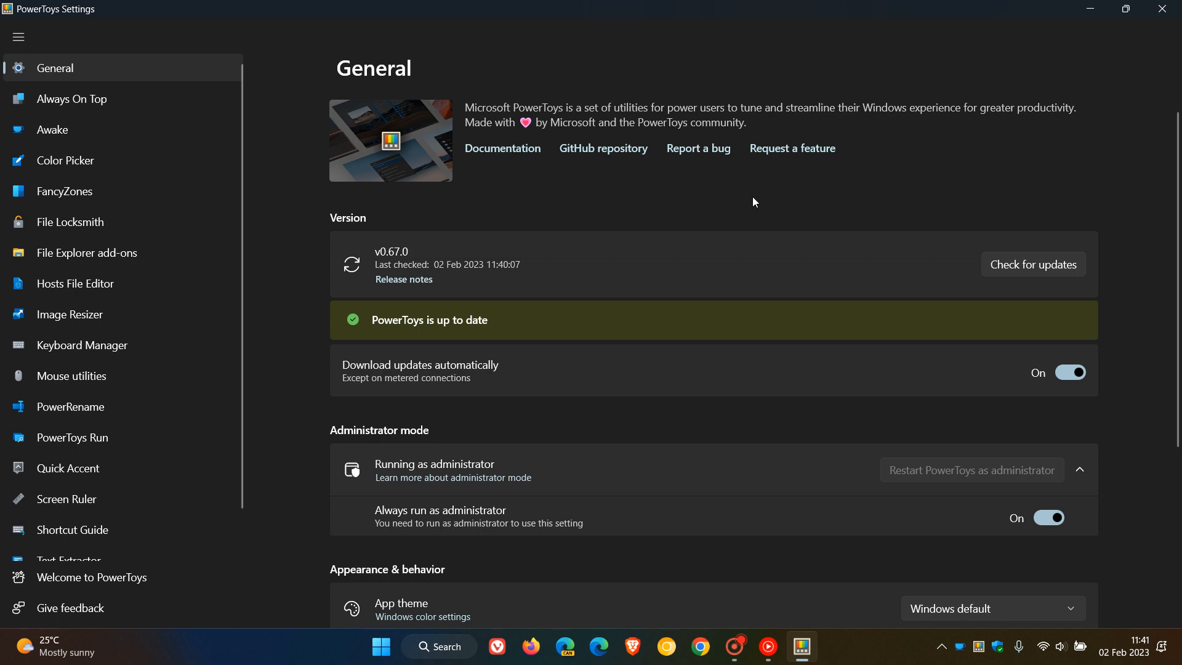
mouse_move(829, 183)
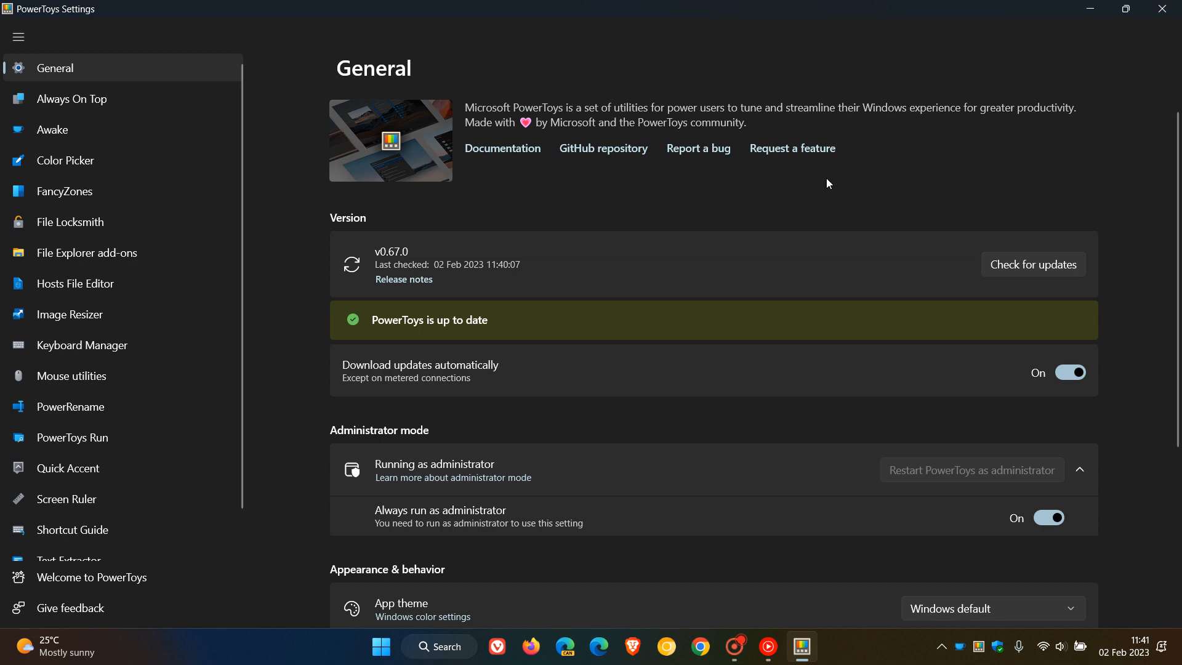
mouse_move(1088, 13)
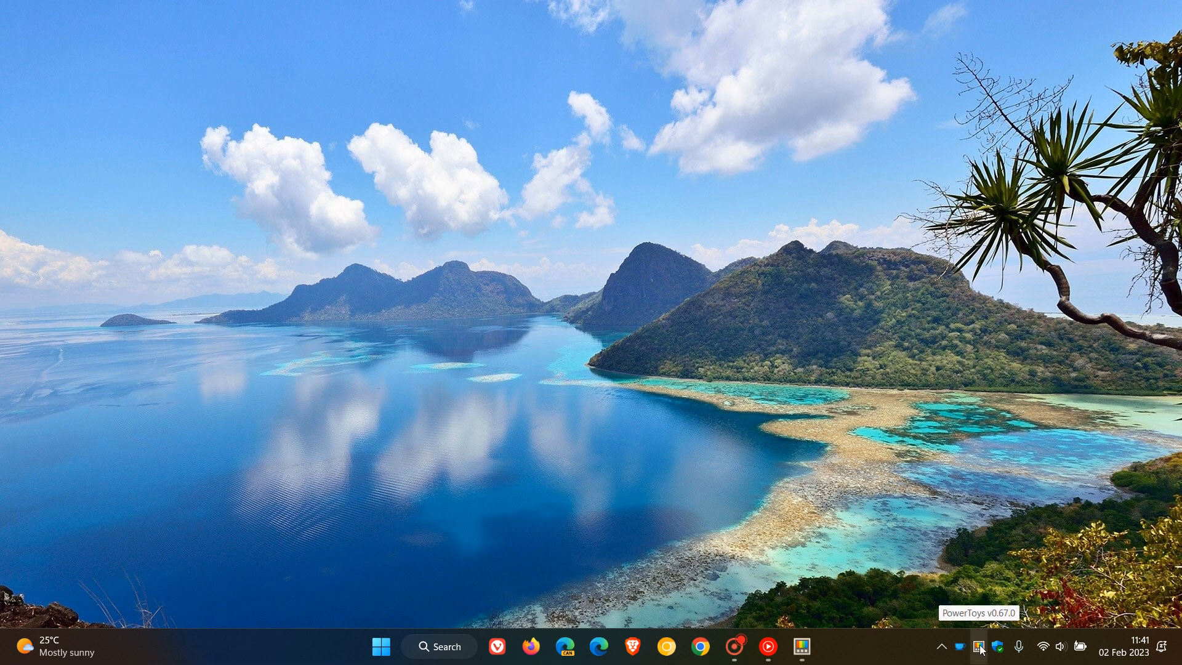
click(980, 647)
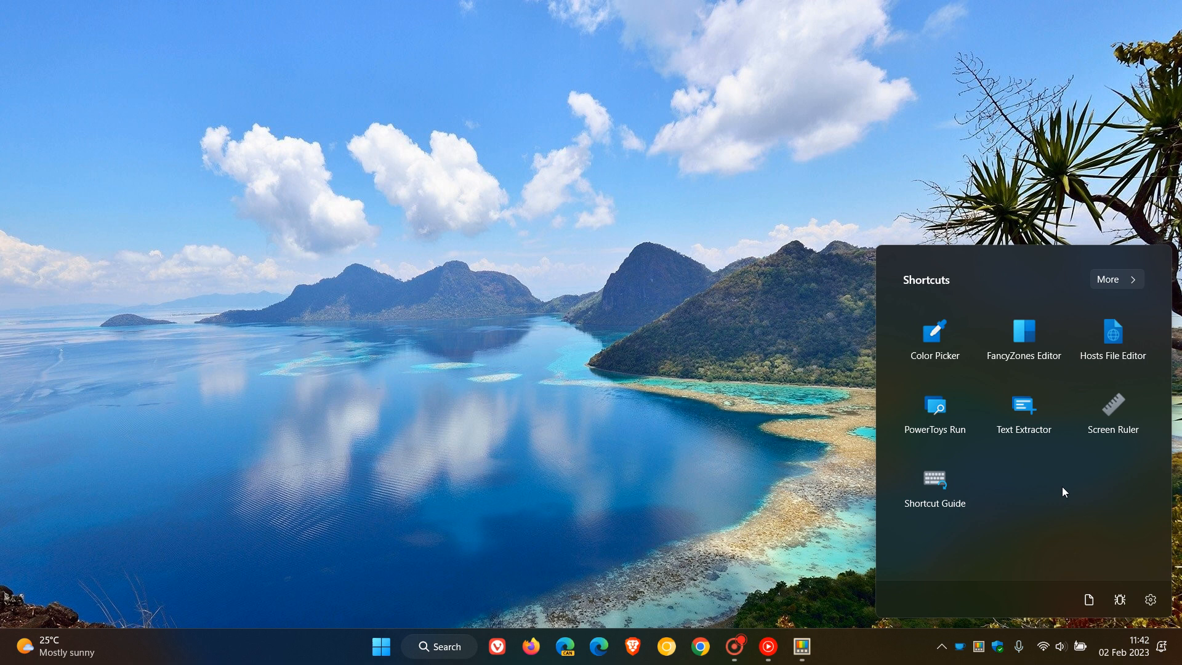
mouse_move(1077, 497)
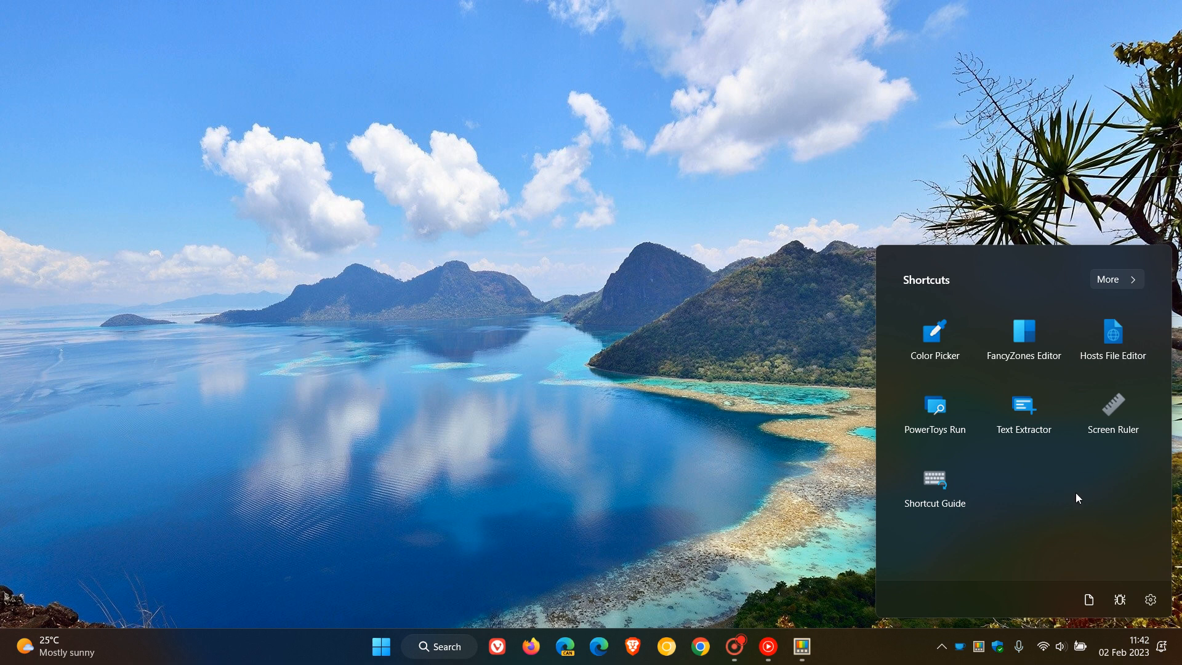
mouse_move(1072, 486)
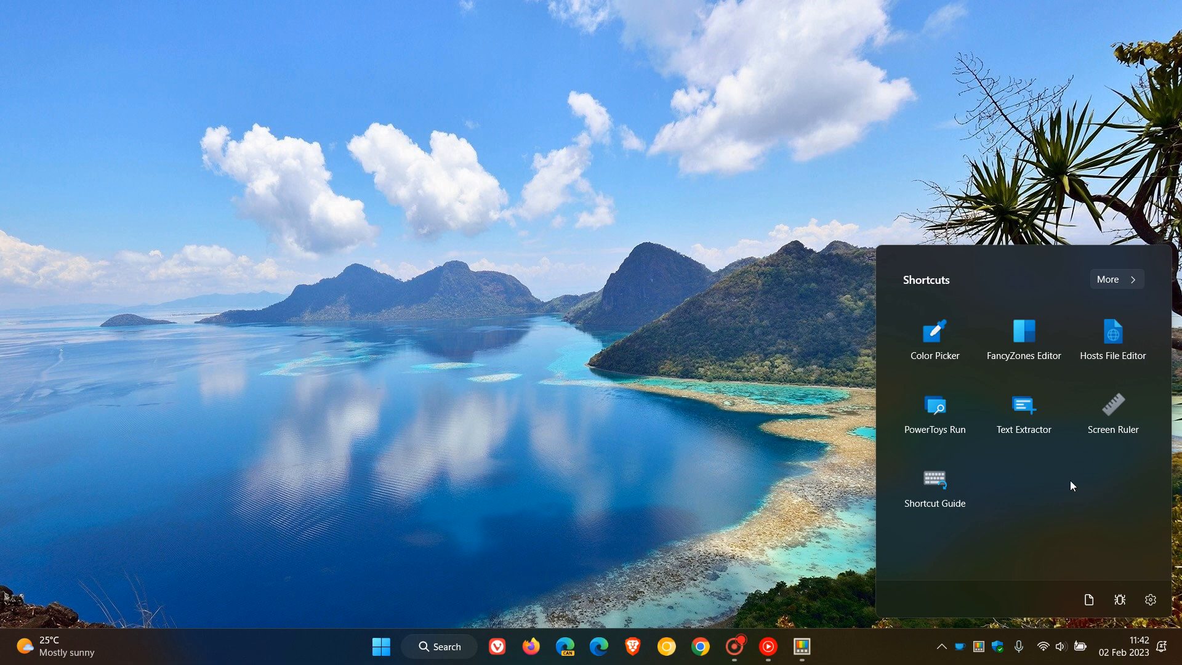
mouse_move(1078, 486)
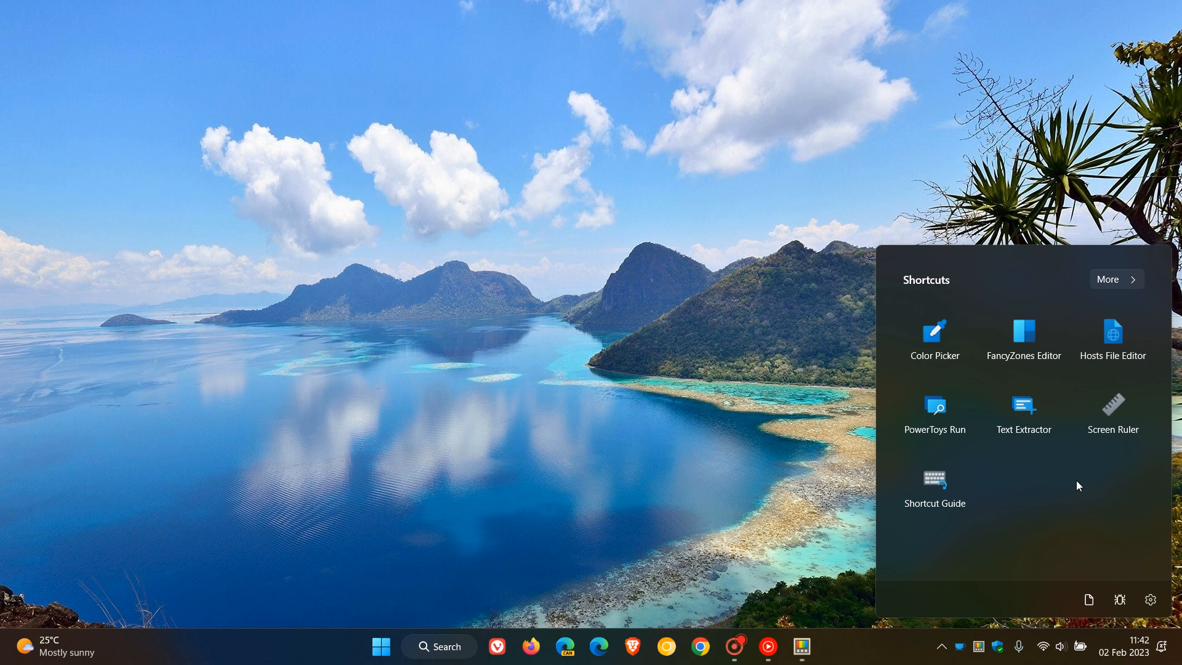
mouse_move(1022, 506)
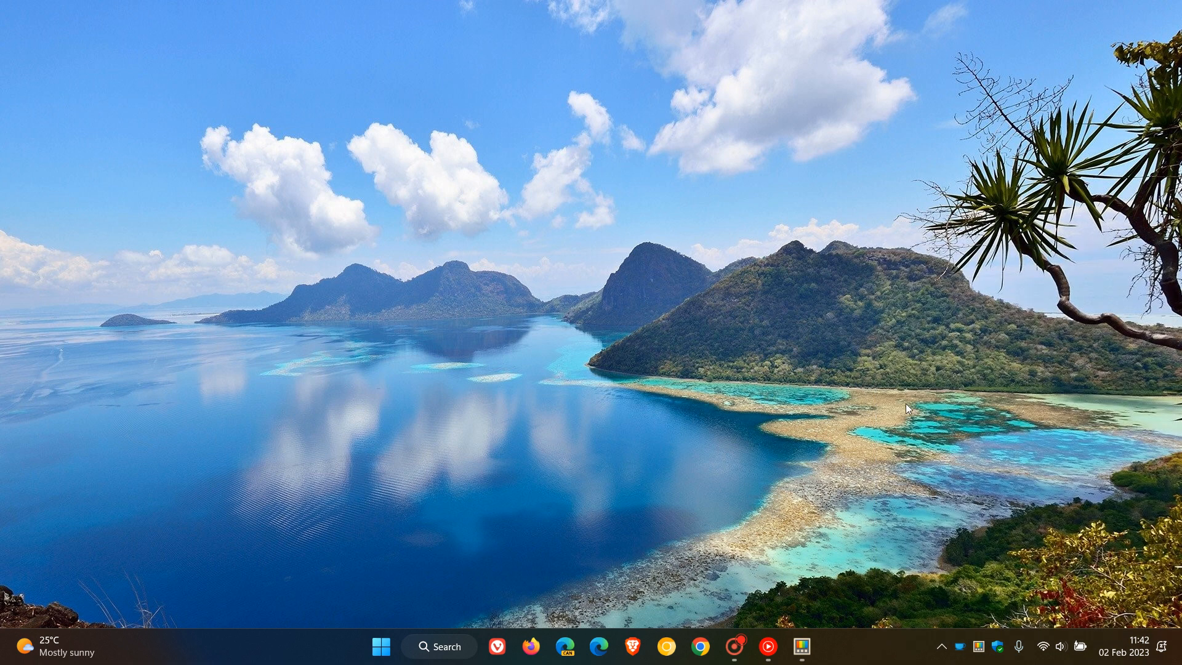
mouse_move(883, 322)
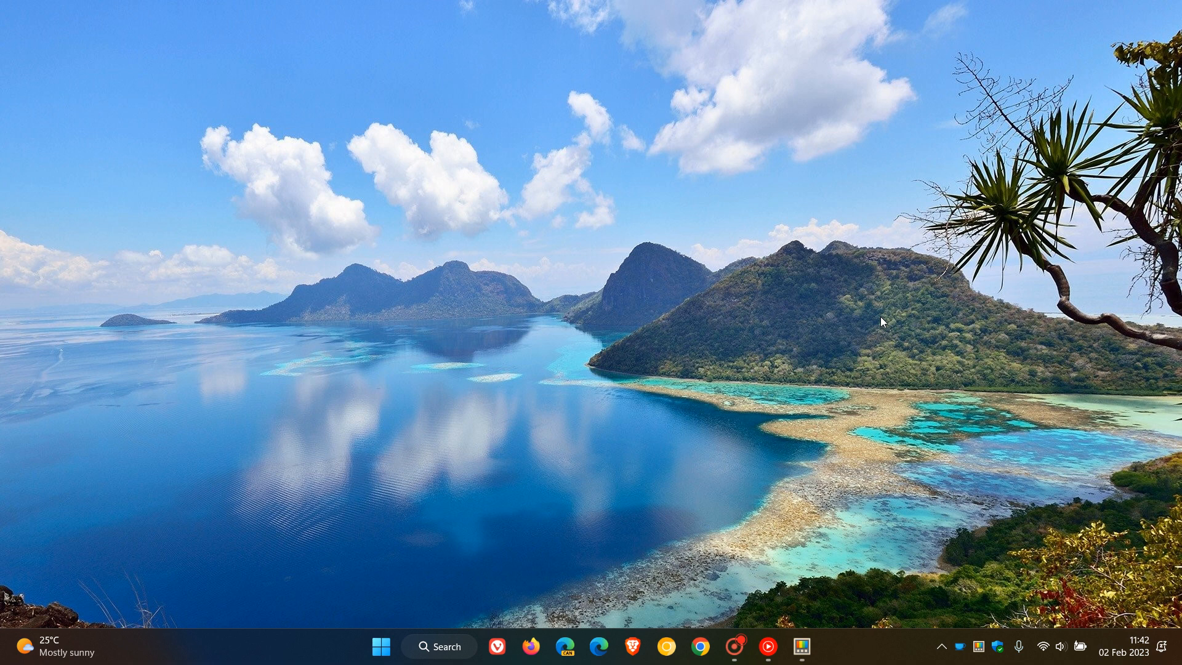
click(800, 647)
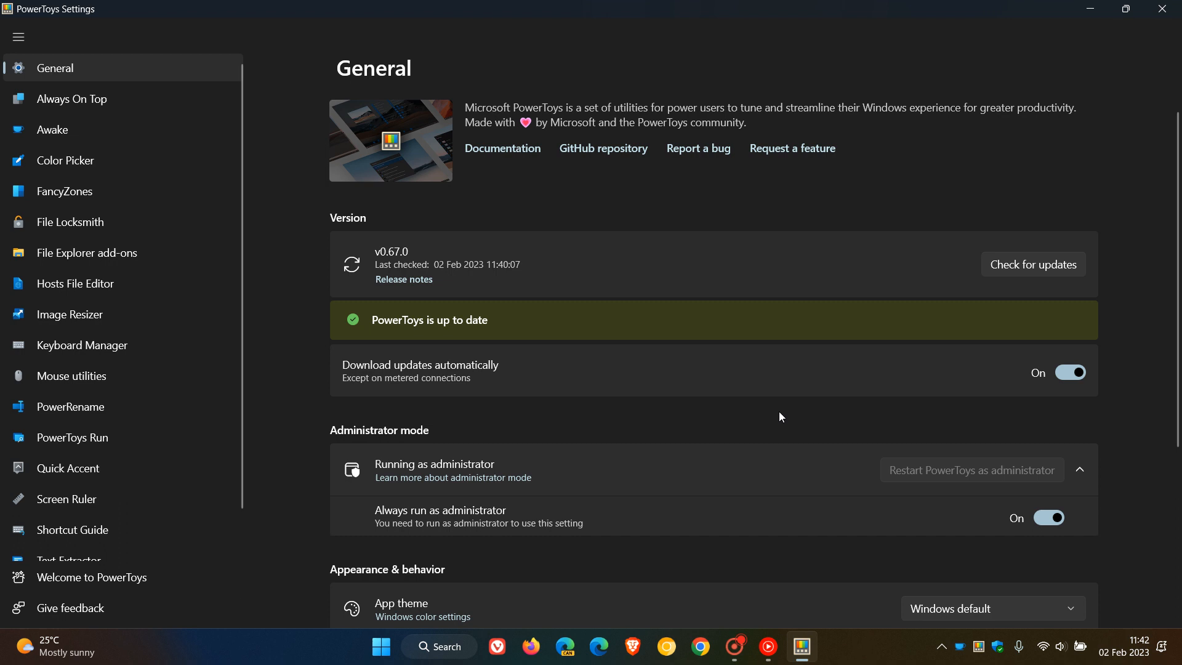
mouse_move(111, 131)
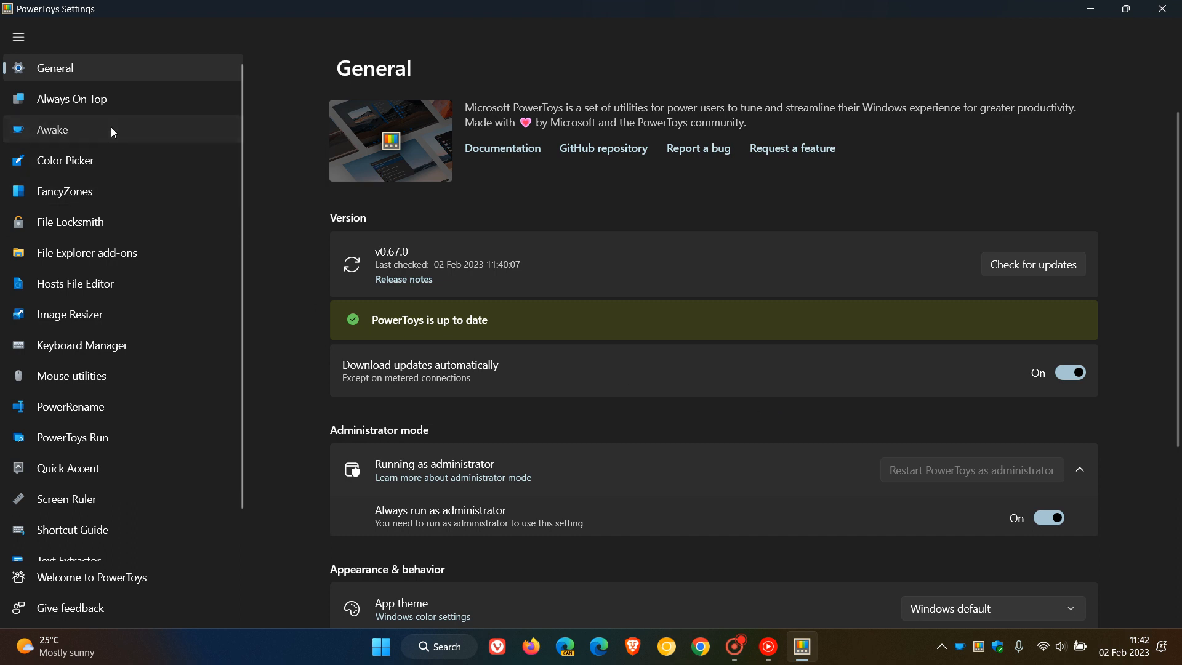
click(51, 129)
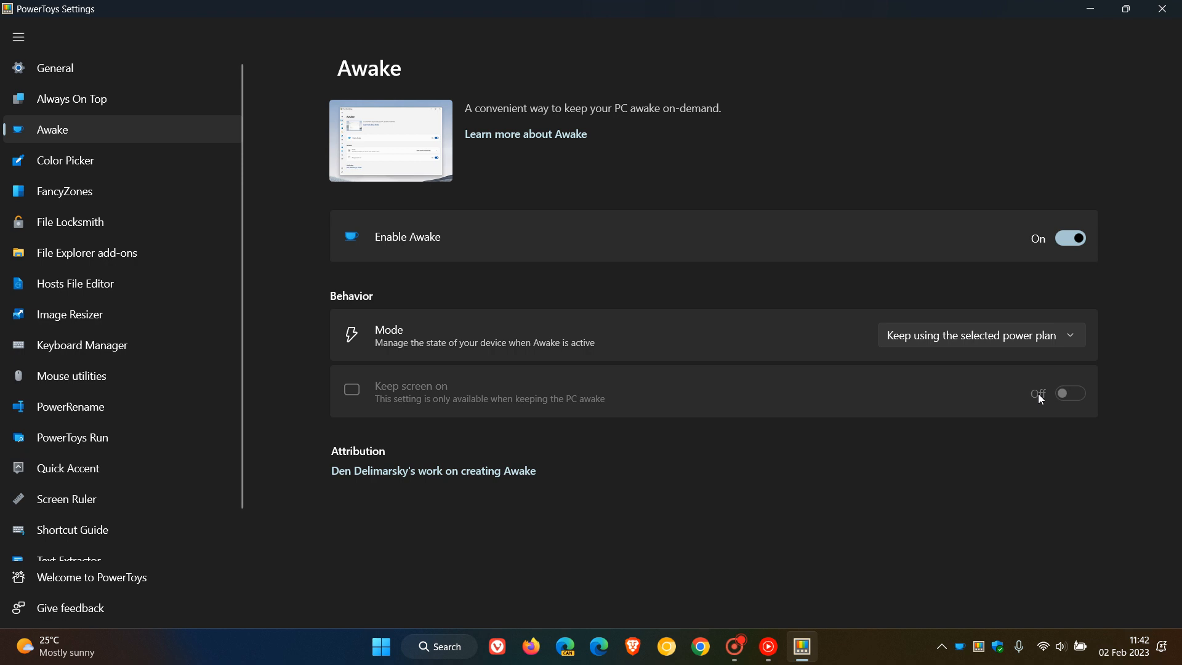
mouse_move(1024, 424)
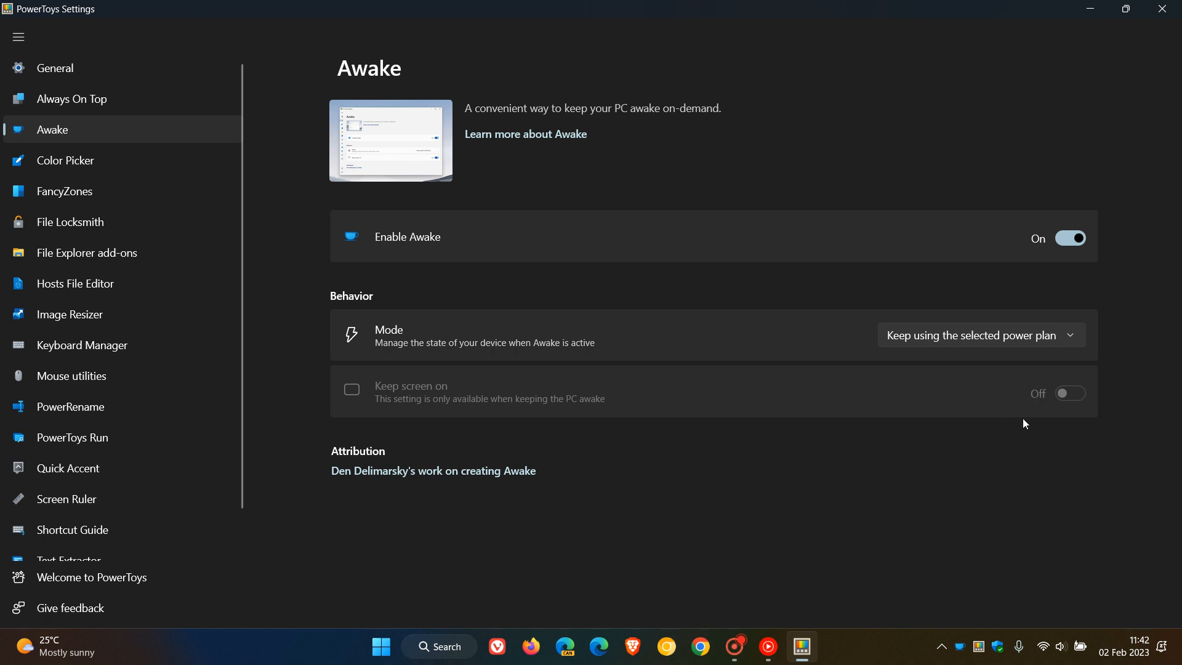
mouse_move(1061, 394)
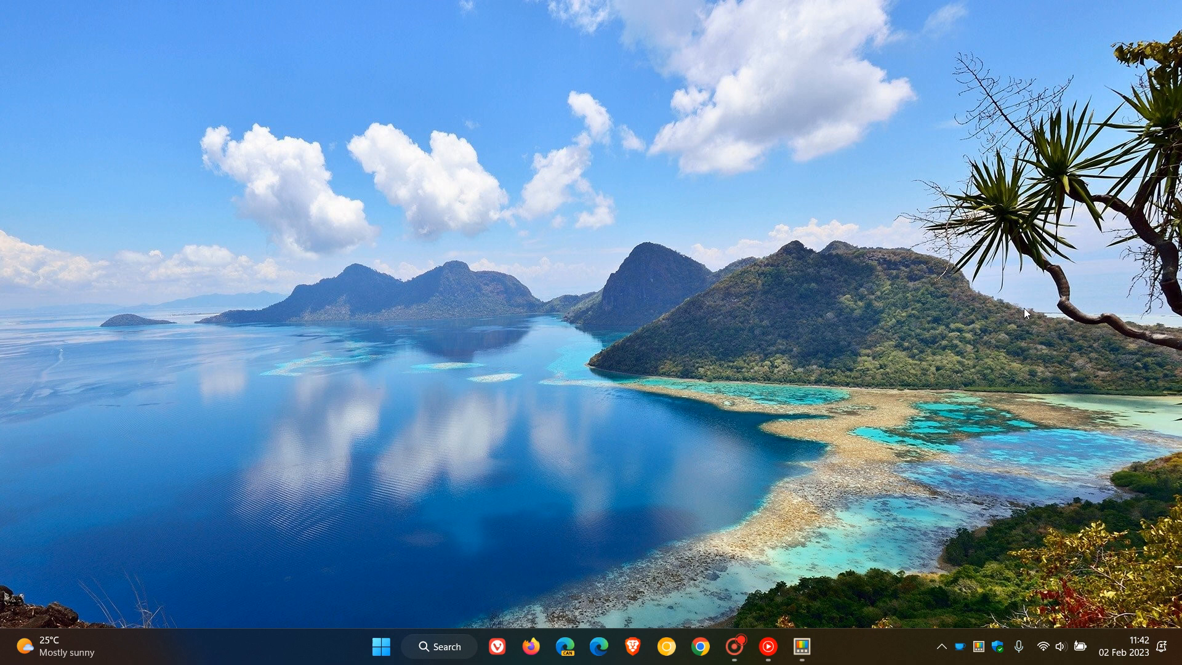
click(982, 646)
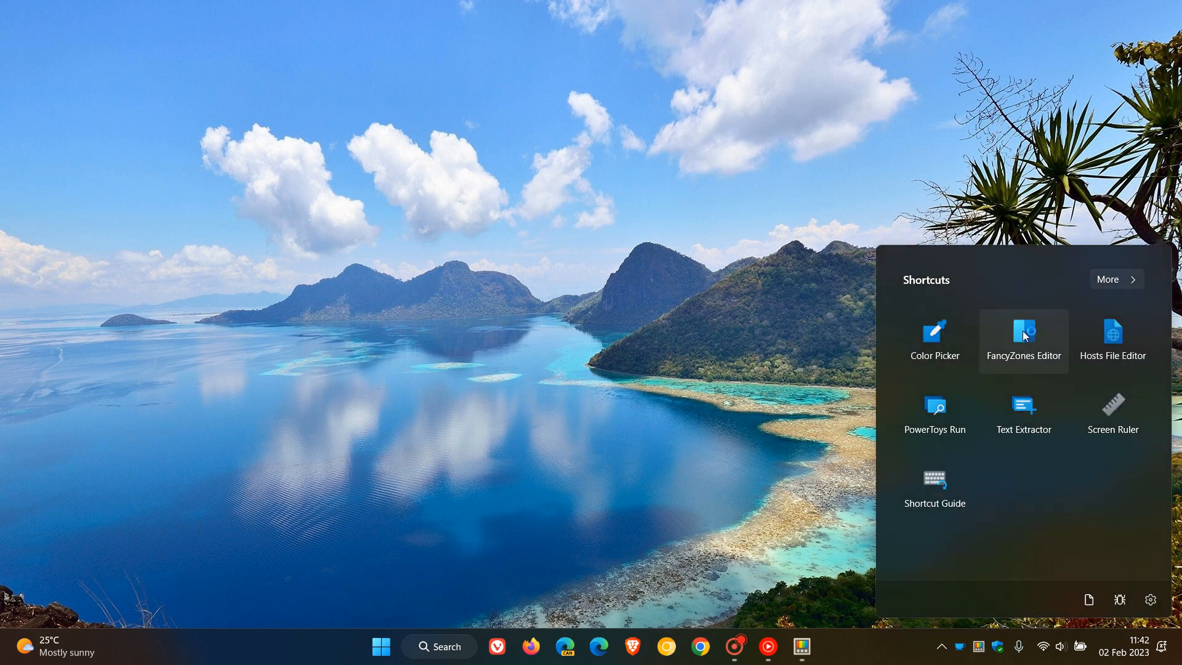
click(1023, 339)
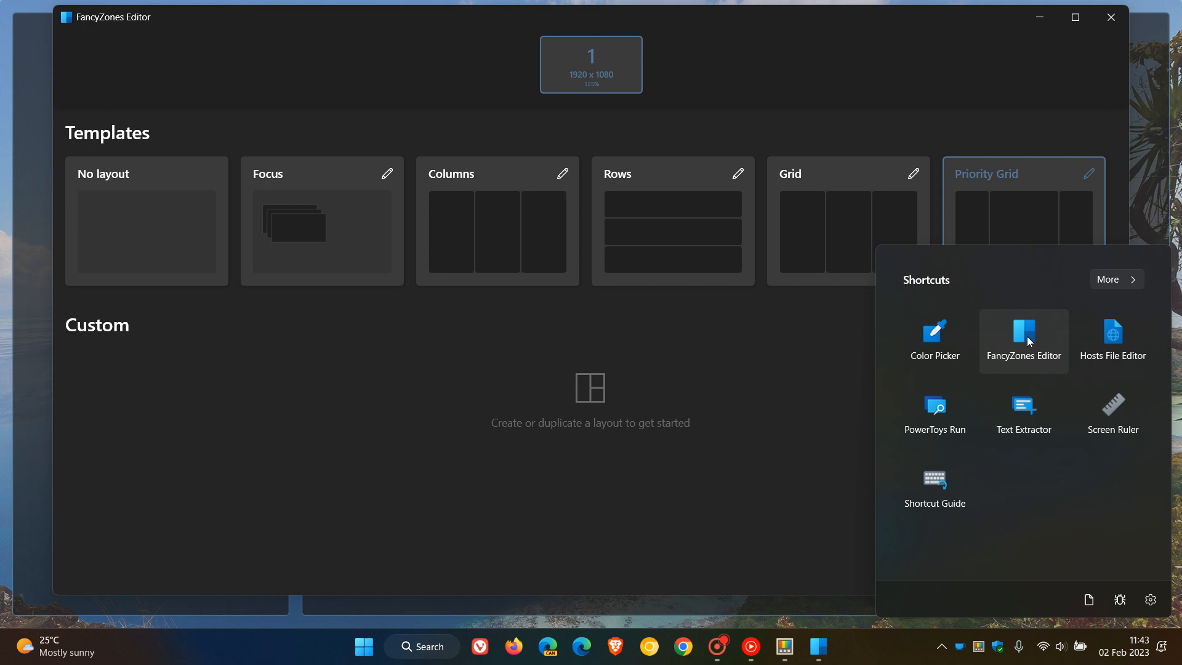
mouse_move(954, 76)
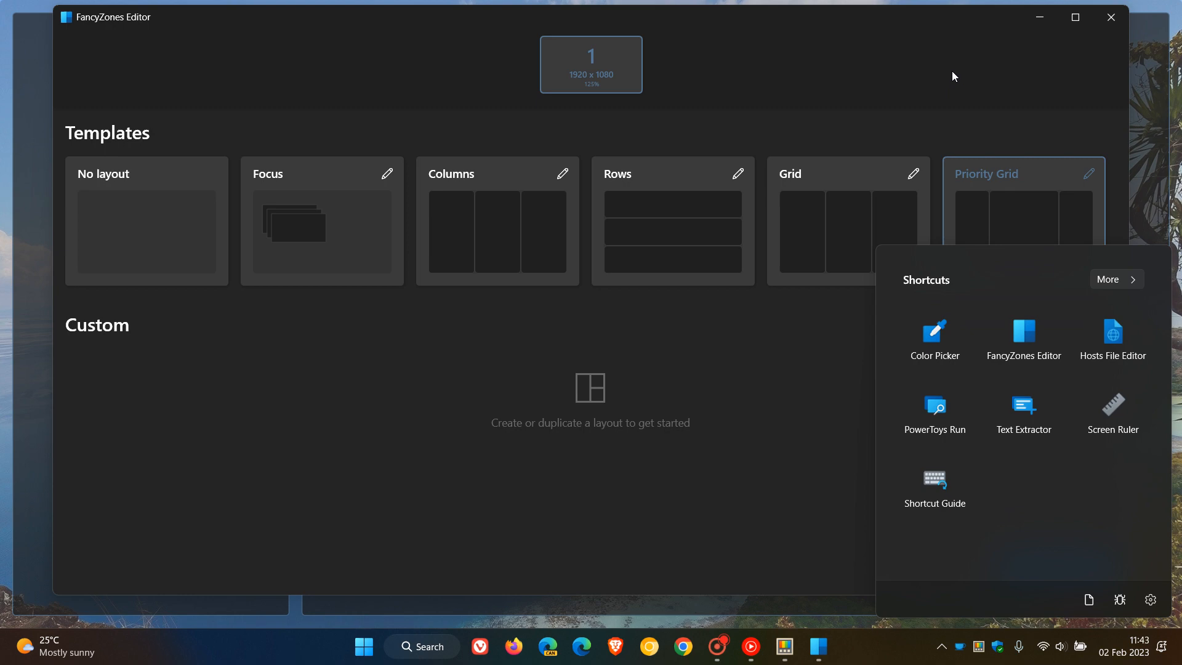
click(1109, 17)
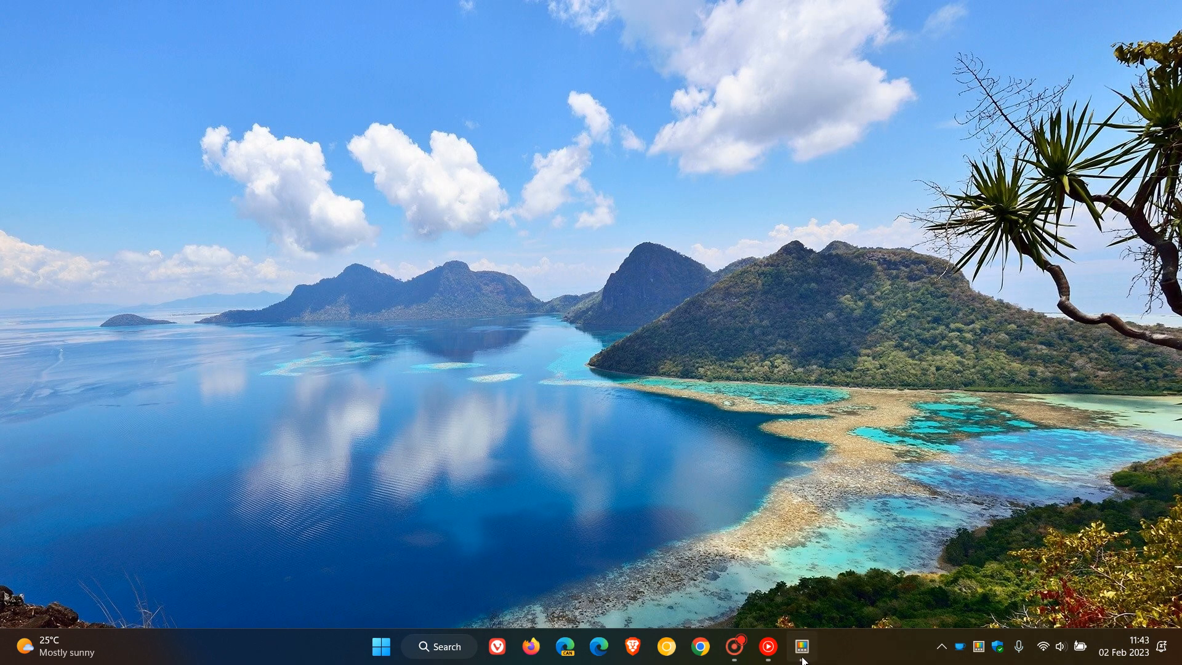
Restore PowerToys Settings and show the Image Resizer page with Small, Medium, Large, Phone presets.
click(802, 646)
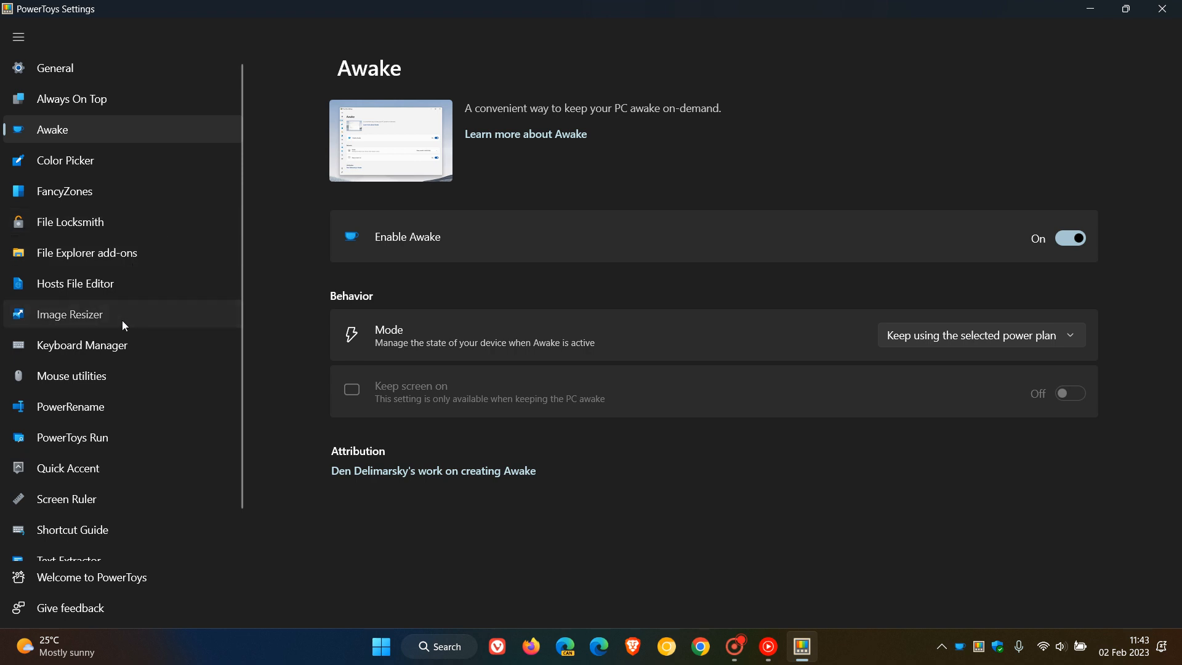
click(69, 315)
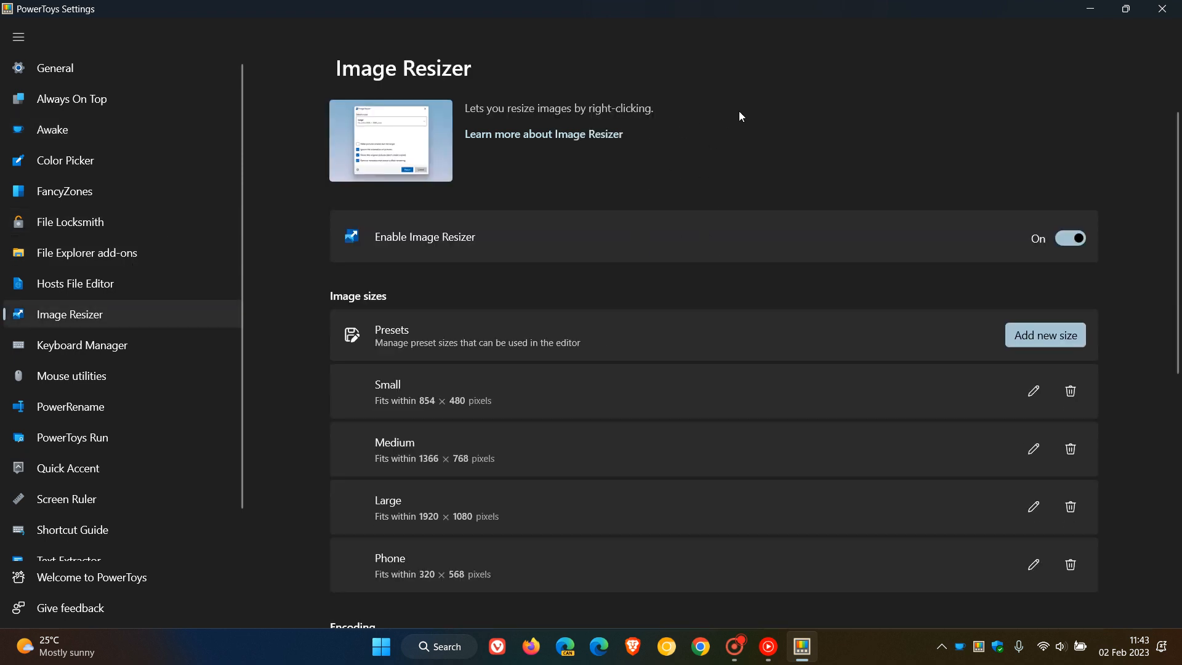
mouse_move(820, 111)
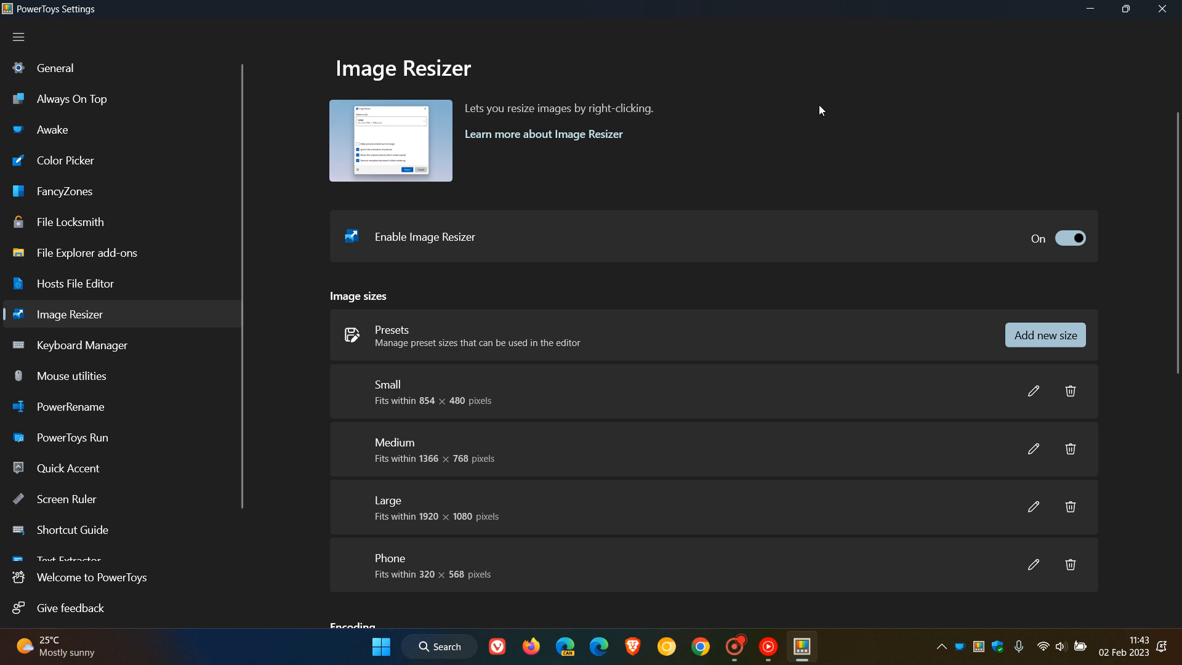
mouse_move(849, 123)
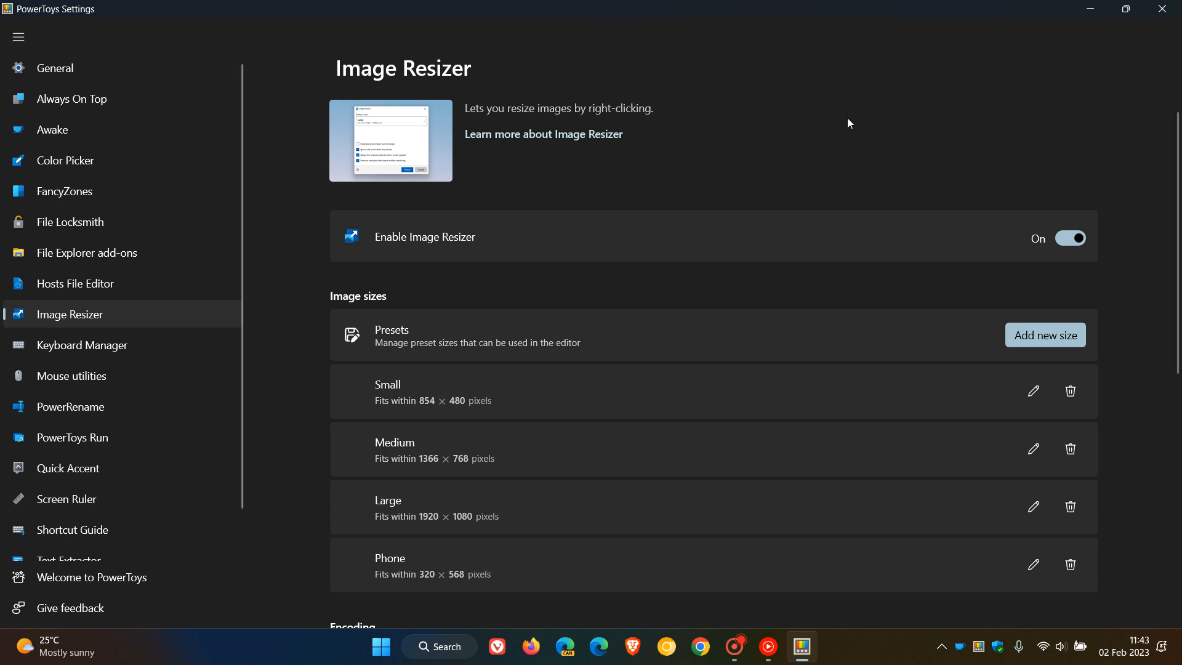
mouse_move(859, 97)
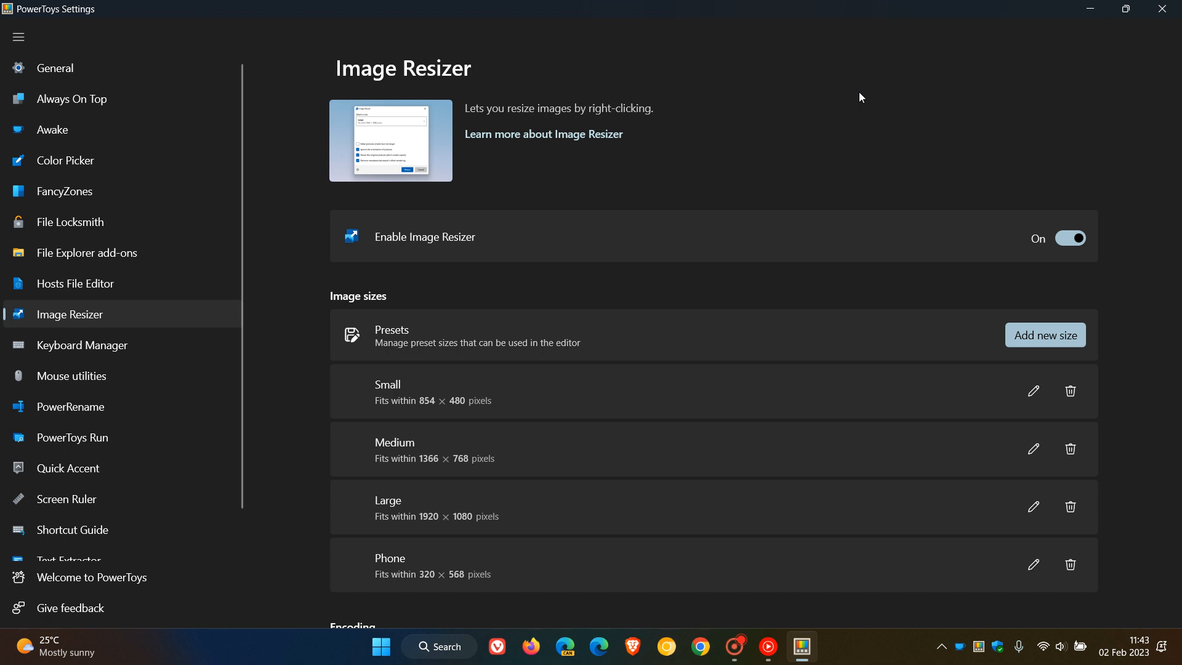
mouse_move(839, 110)
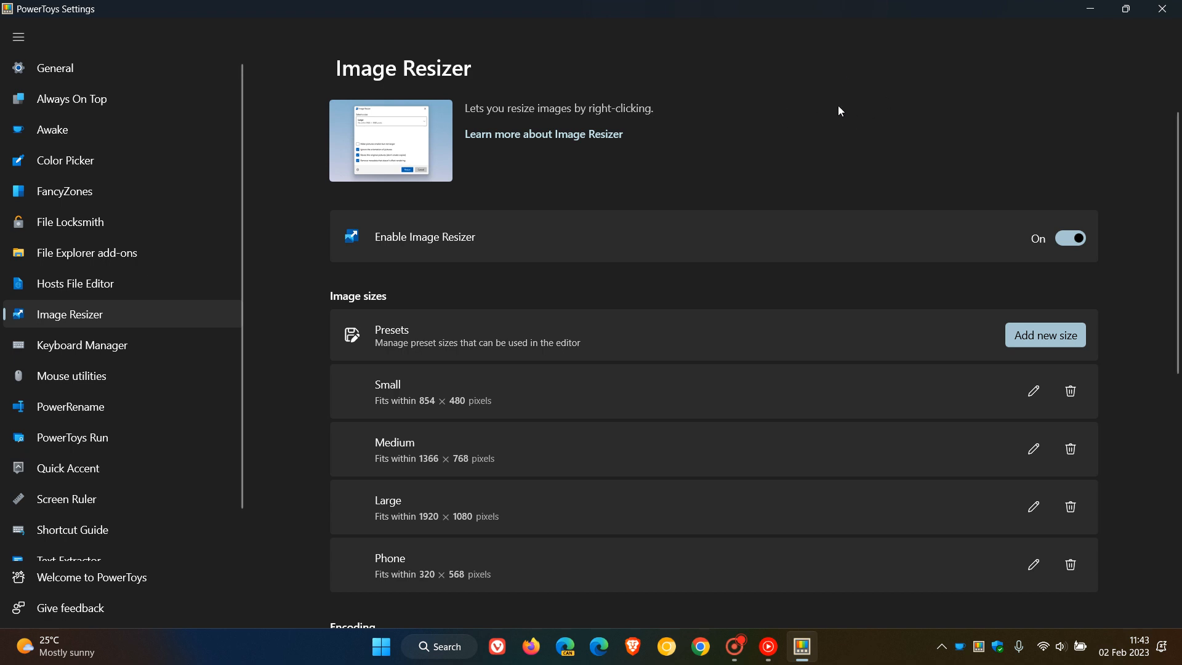
mouse_move(747, 97)
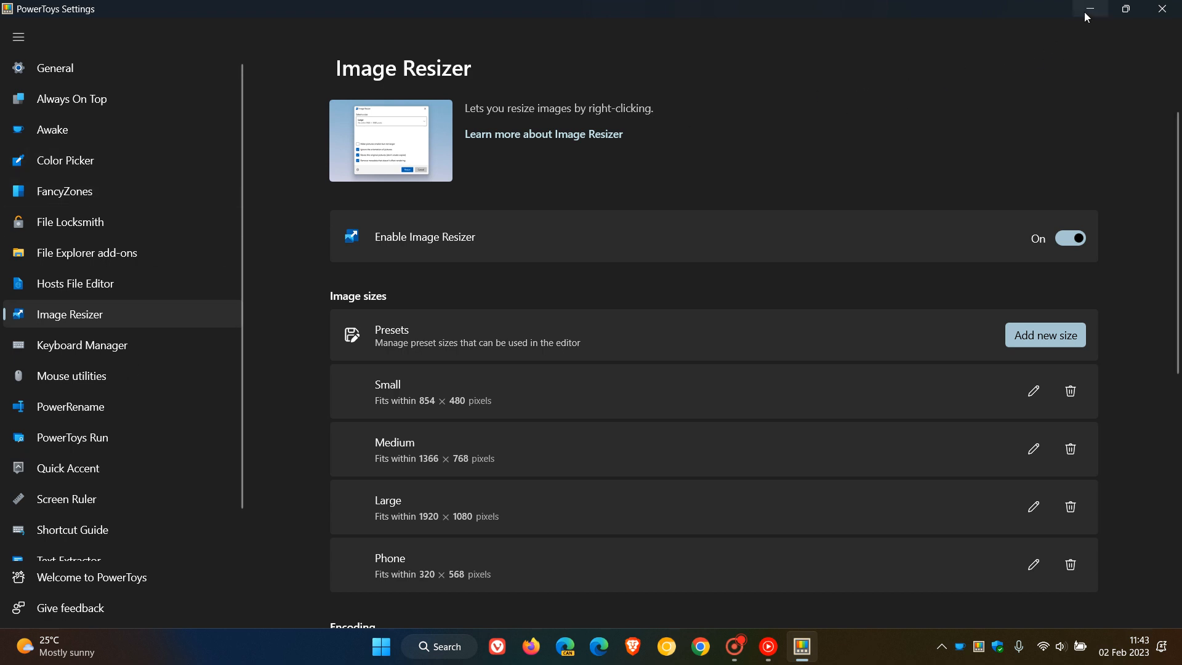
Minimize the PowerToys Settings window and click the PowerToys tray icon.
click(1088, 8)
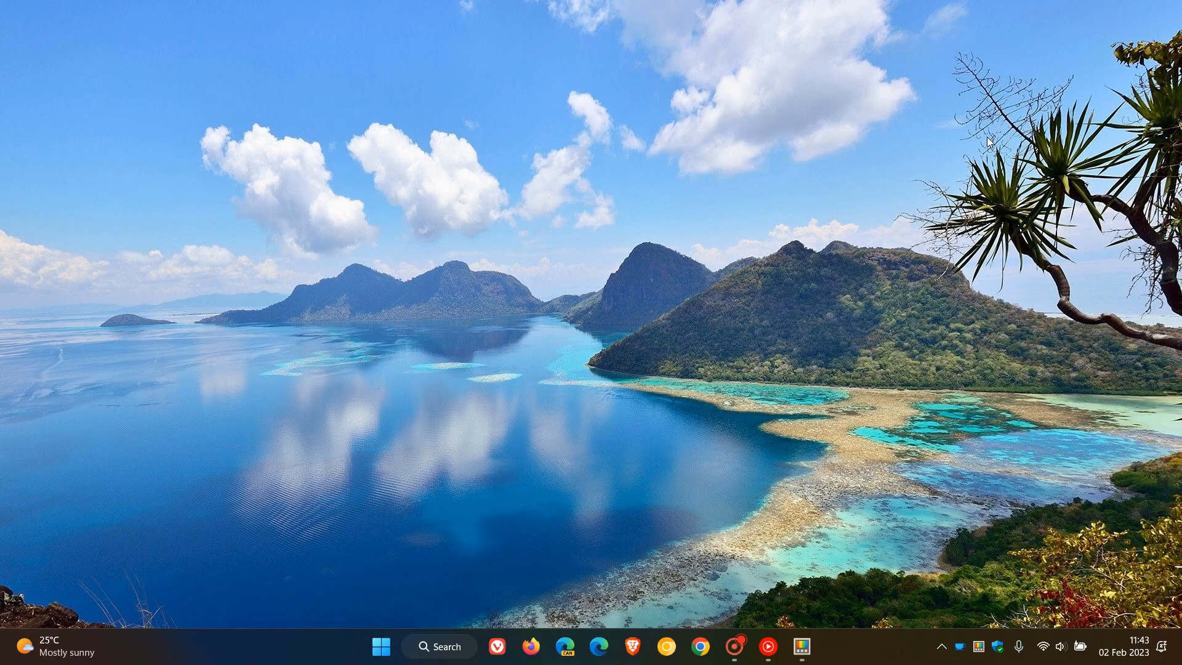
mouse_move(981, 647)
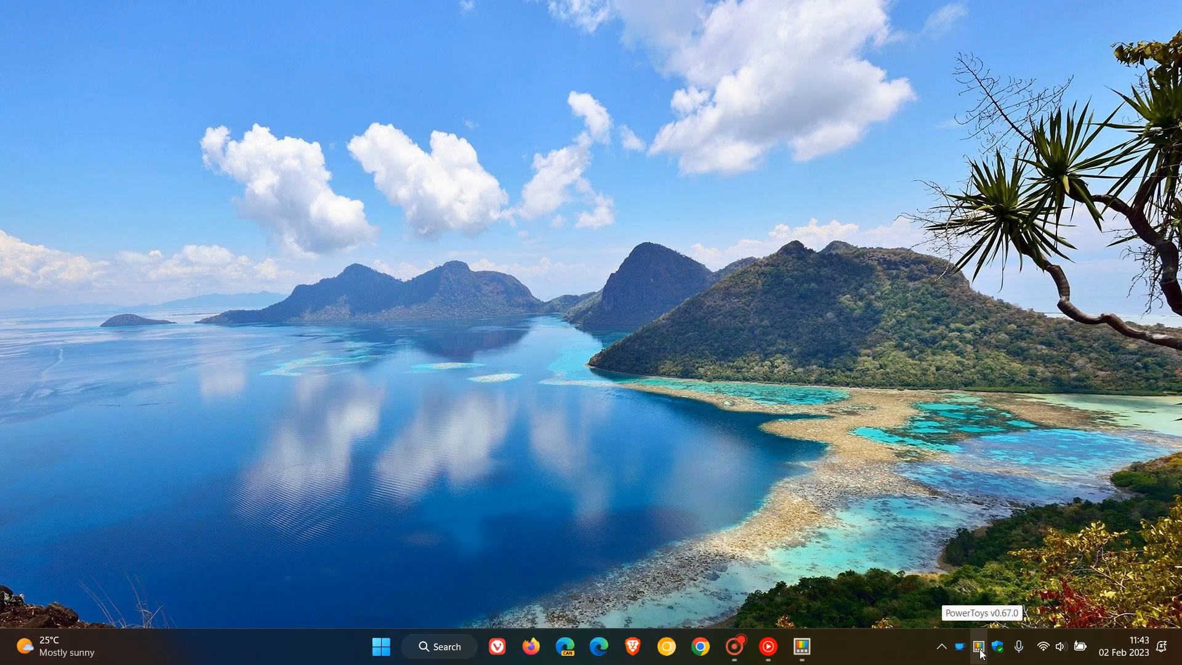
click(980, 647)
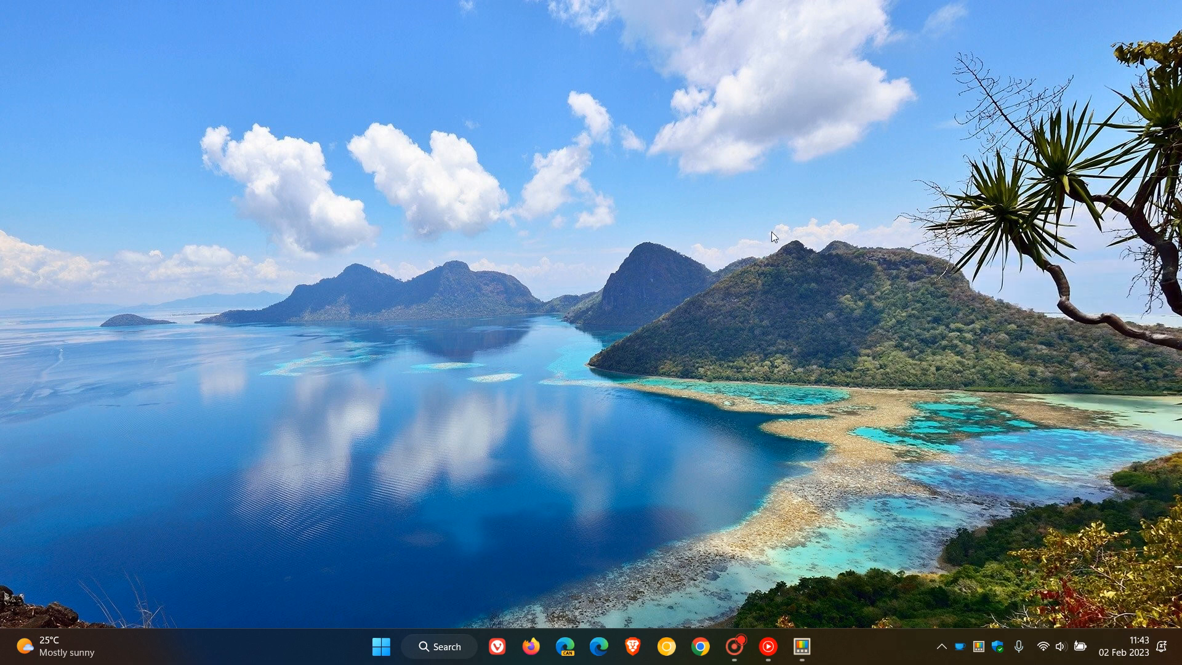
mouse_move(760, 293)
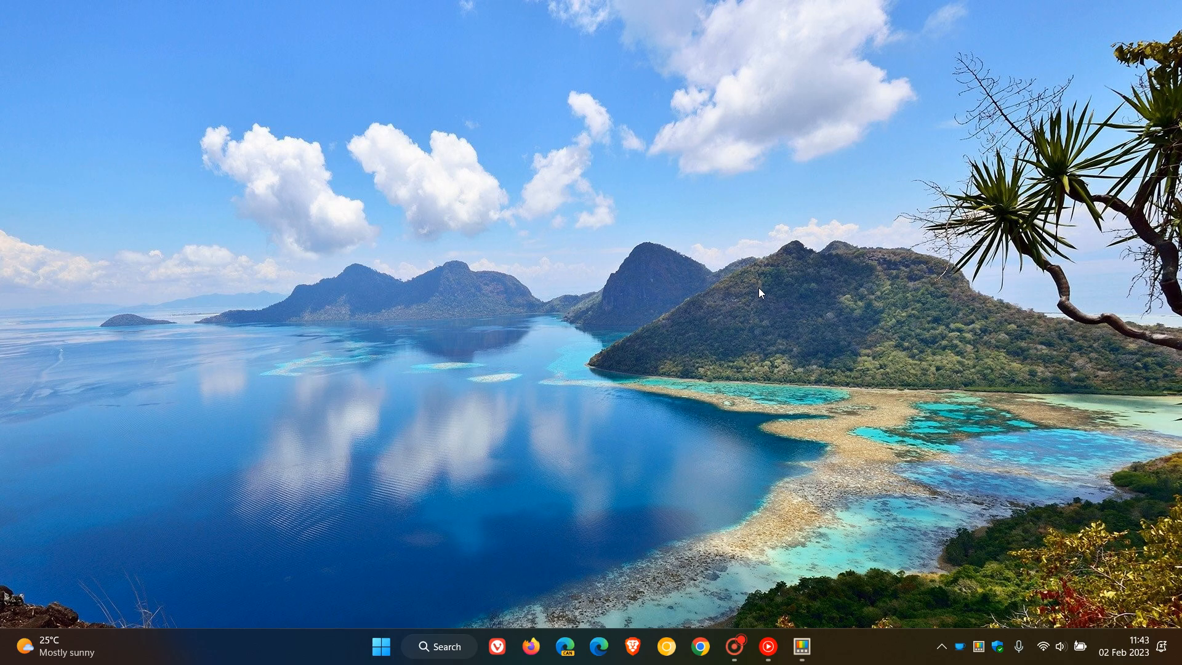